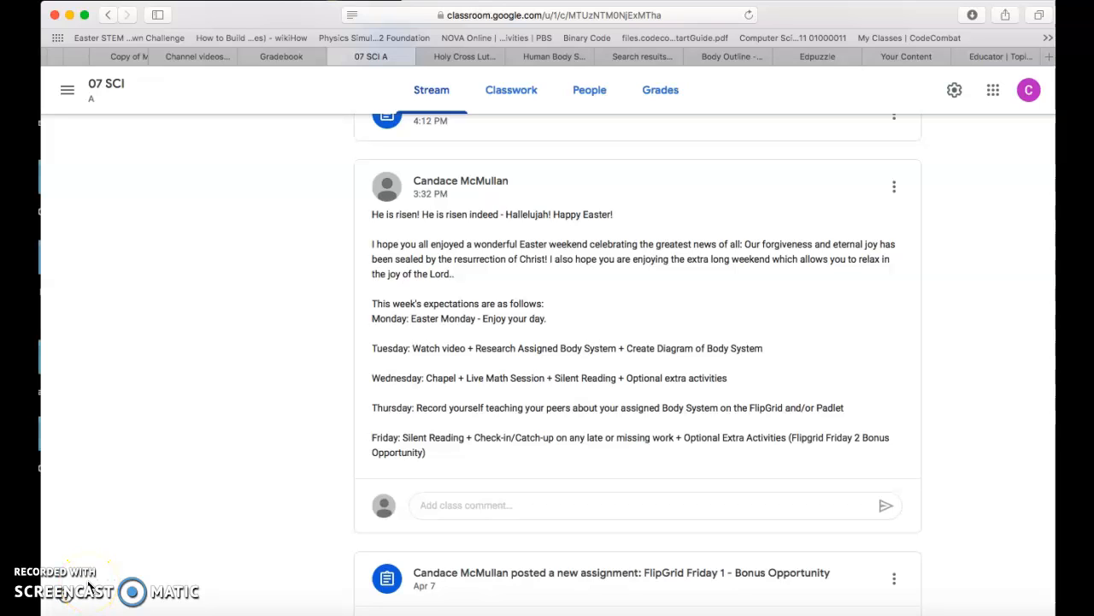
mouse_move(272, 570)
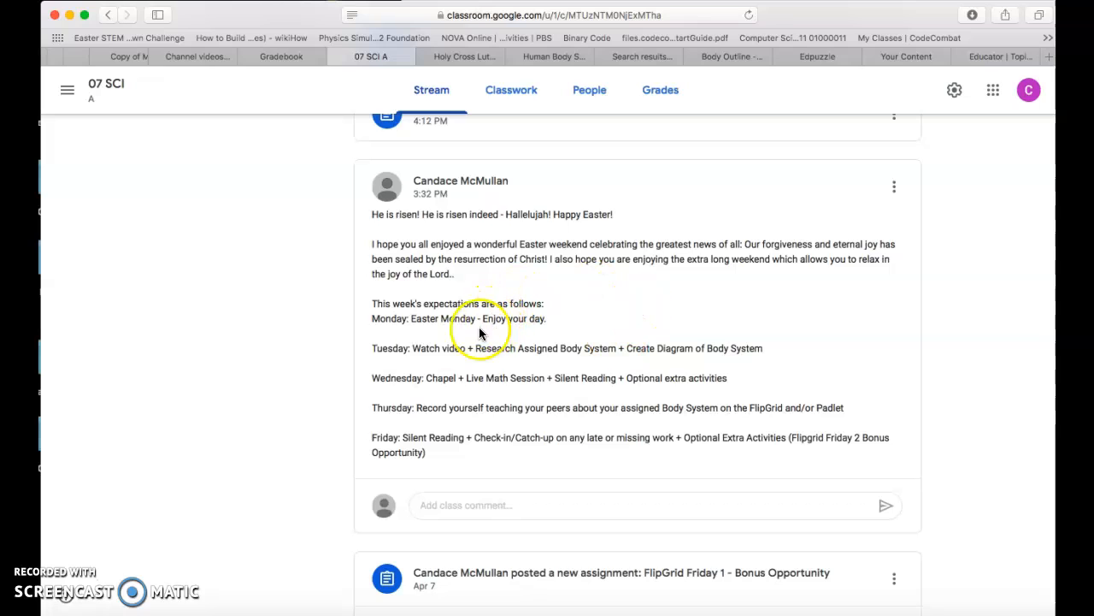
mouse_move(433, 338)
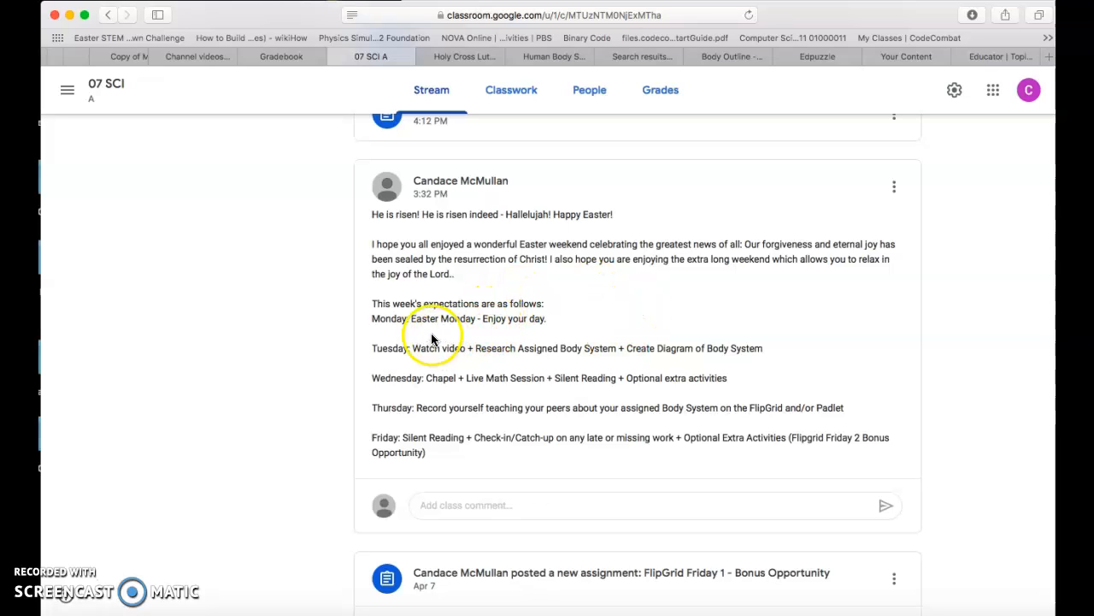
mouse_move(401, 373)
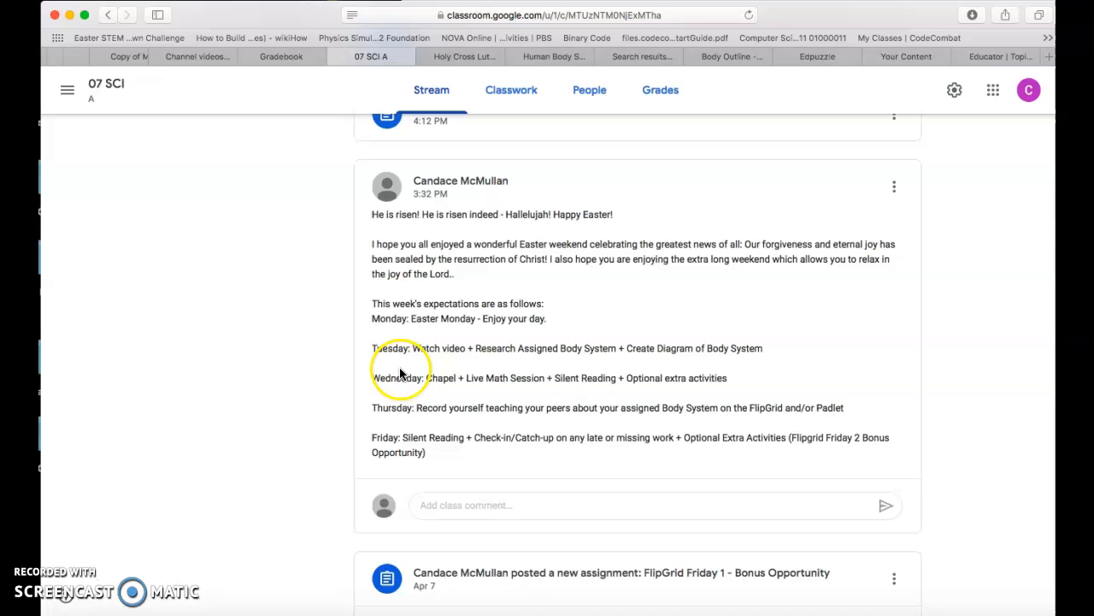
mouse_move(479, 365)
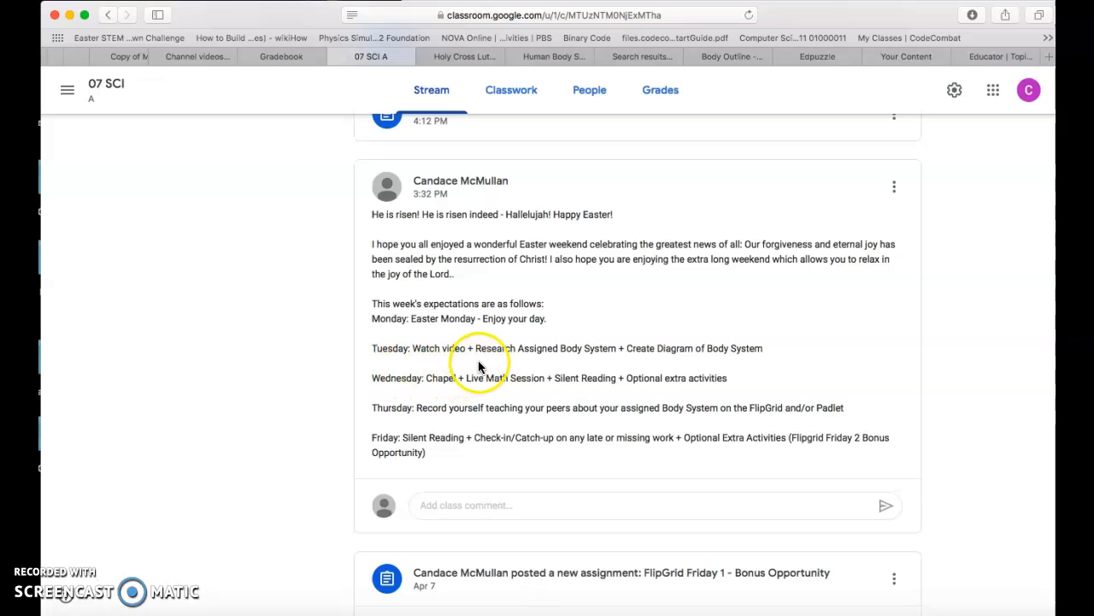
Open the From Cells to Systems assignment from the Stream and view its Instructions with the body system assignments.
scroll("up", 3)
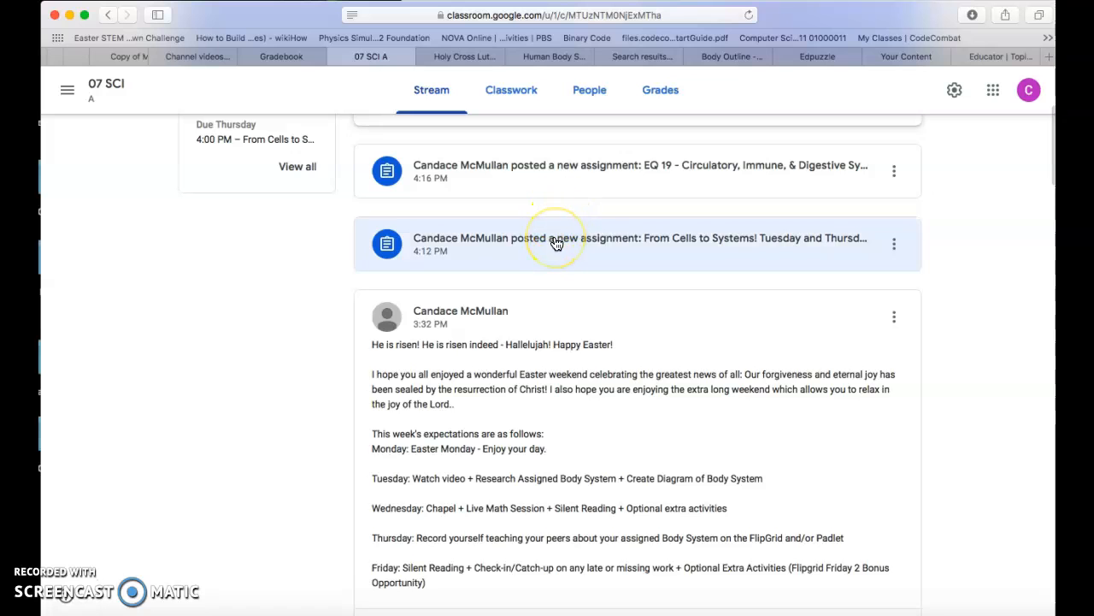
left_click(556, 243)
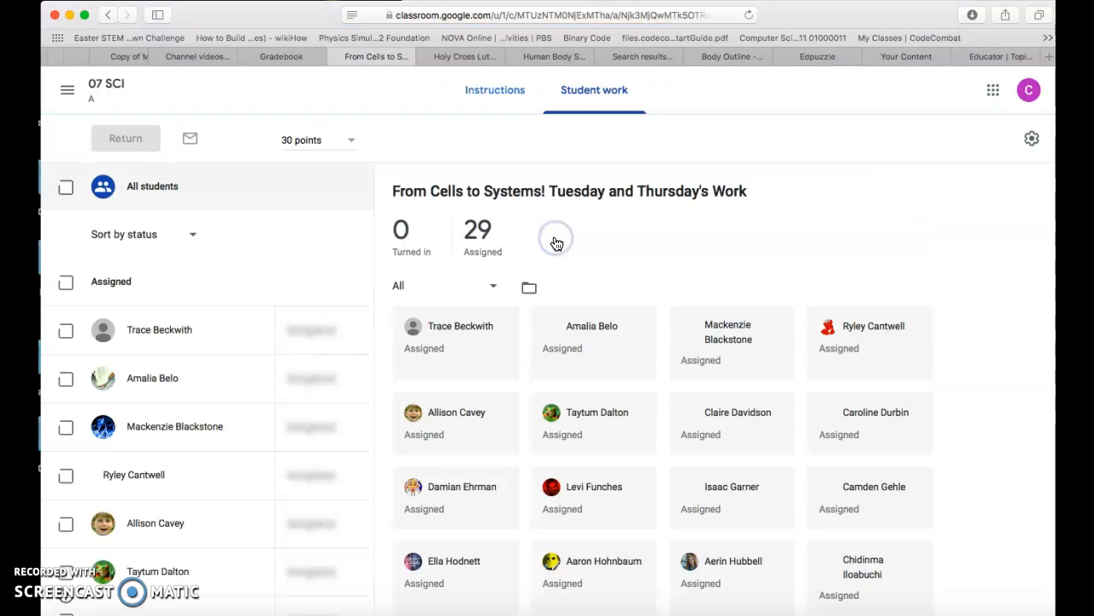
left_click(494, 89)
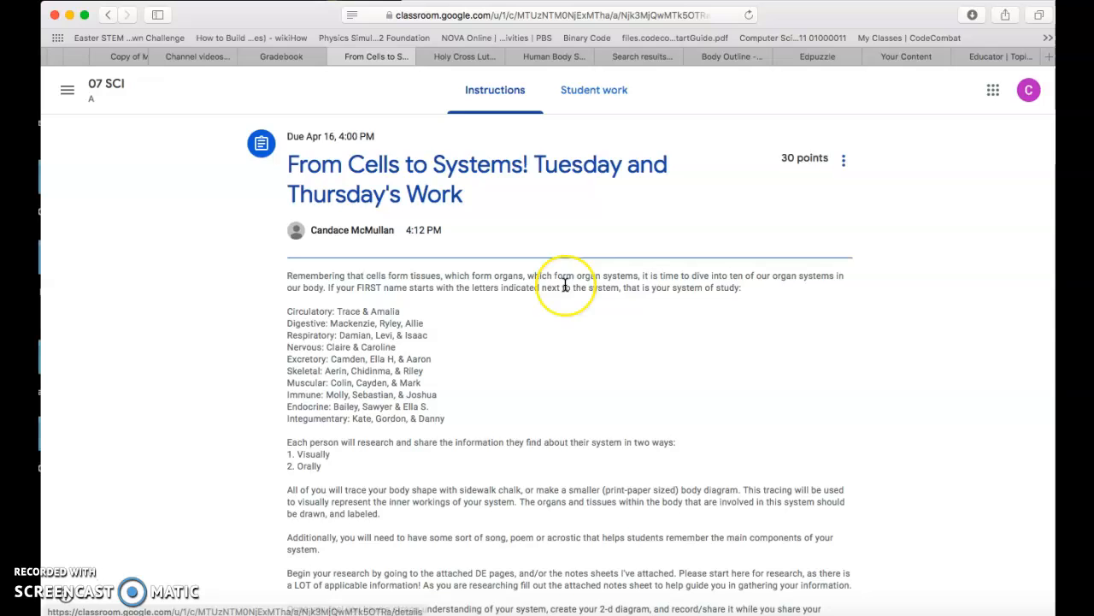
scroll("down", 3)
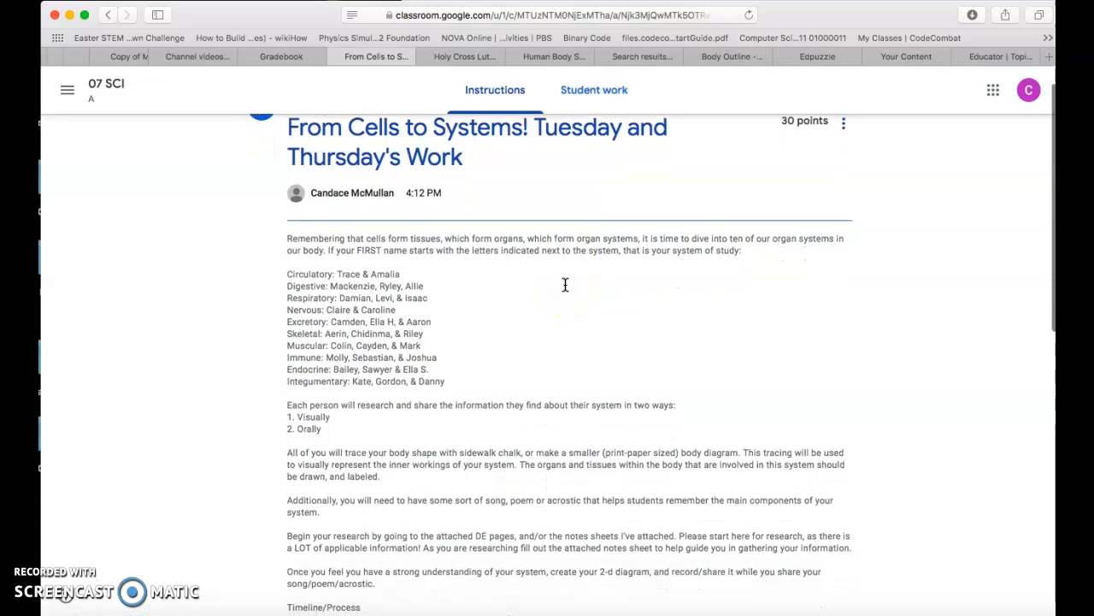
scroll("down", 3)
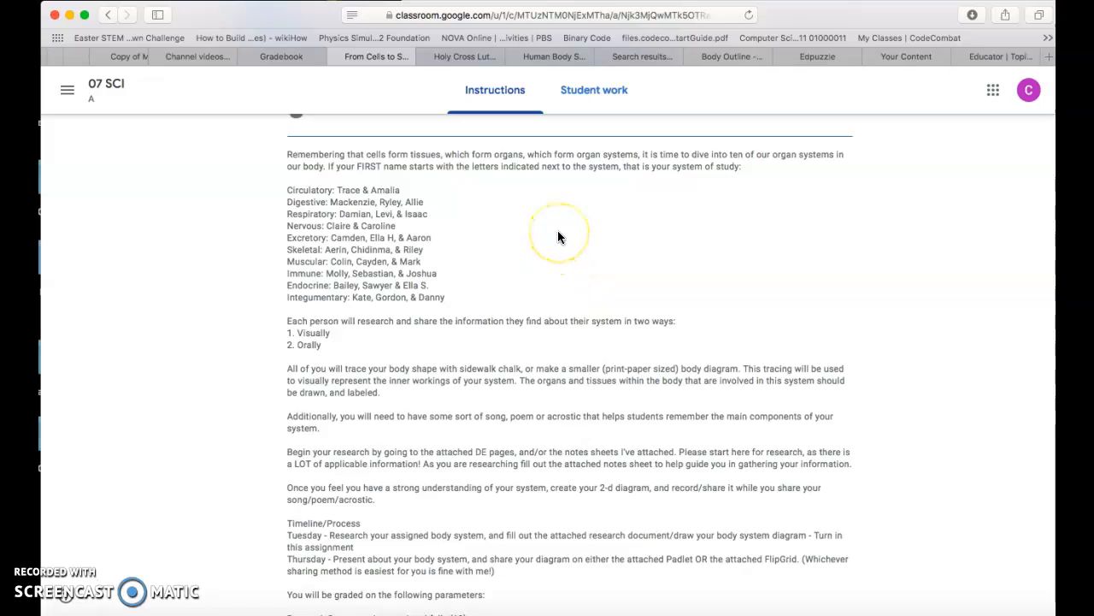
mouse_move(552, 232)
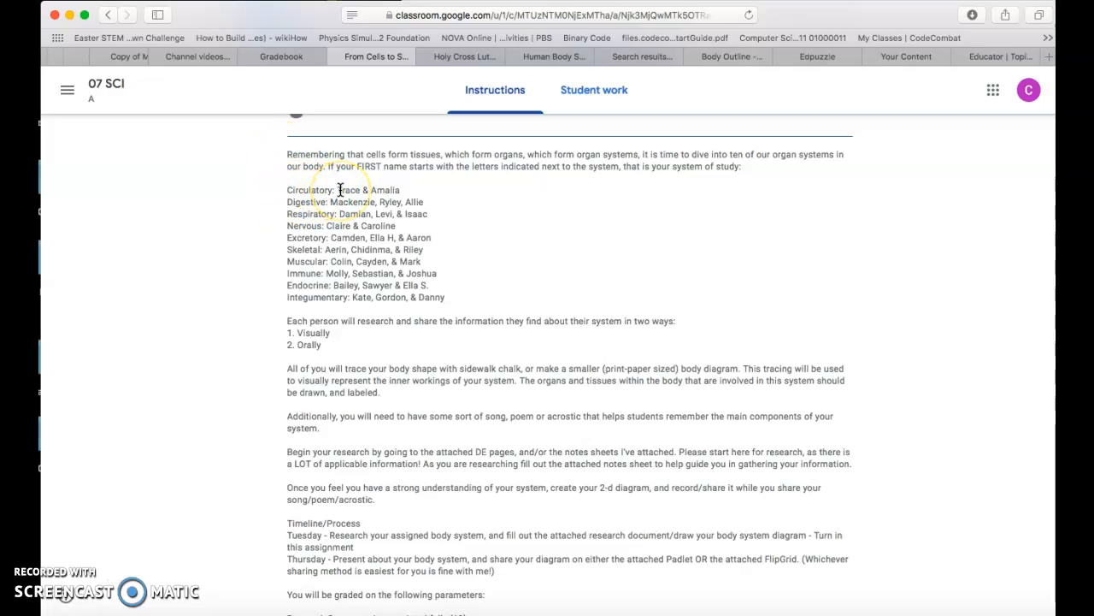
mouse_move(328, 298)
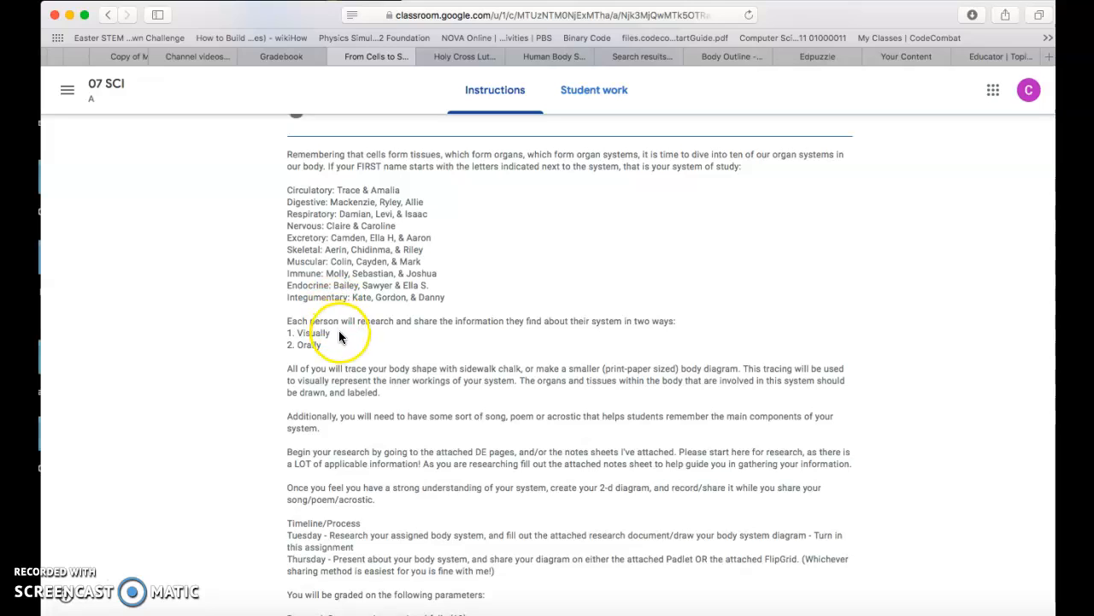
mouse_move(372, 338)
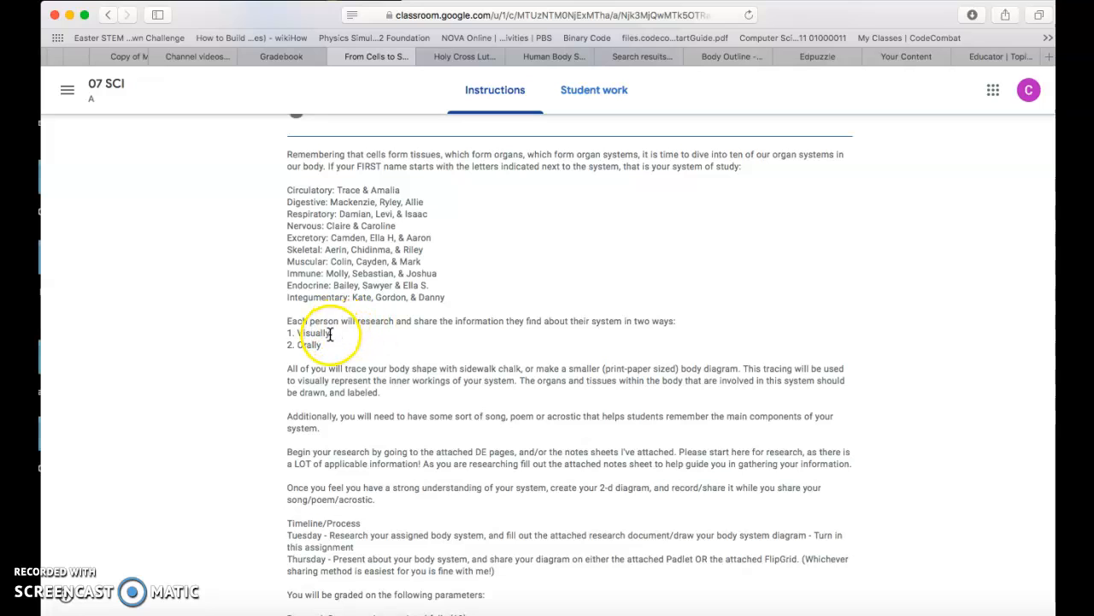
mouse_move(338, 338)
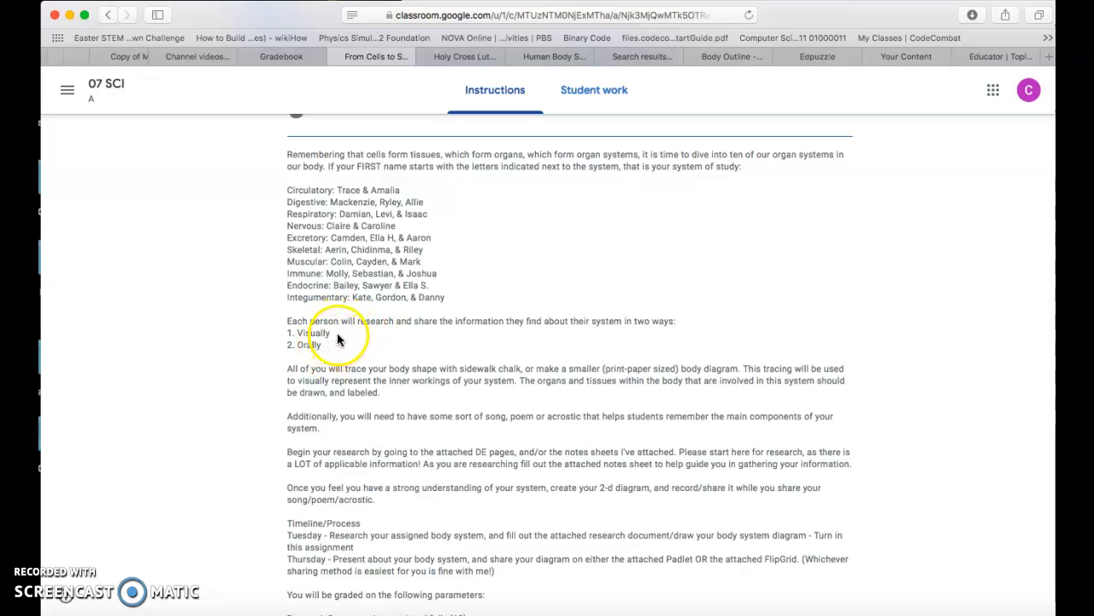
scroll("down", 3)
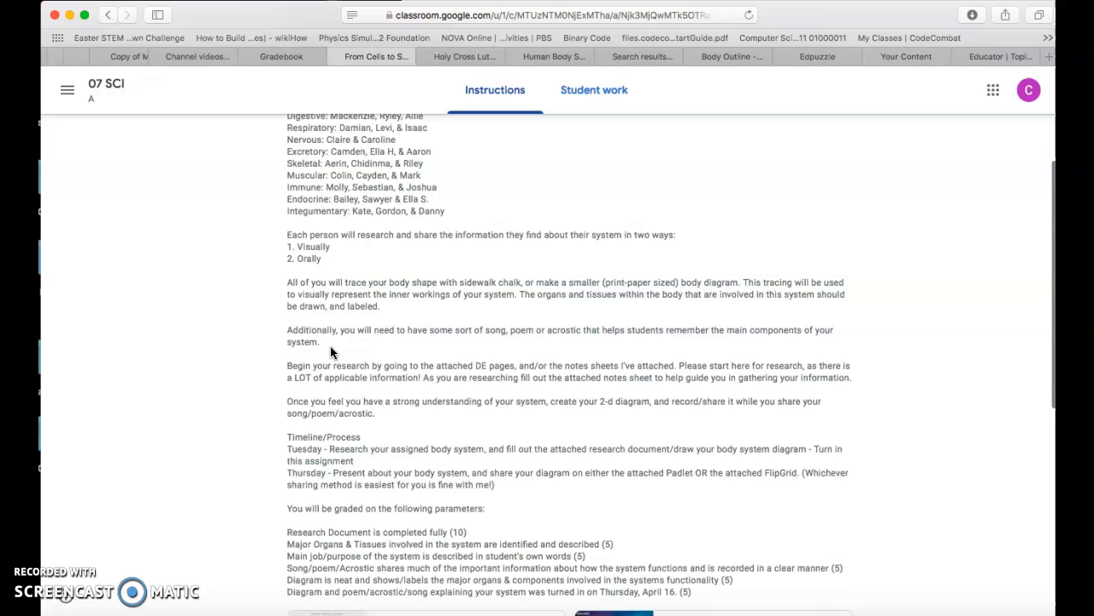
scroll("down", 3)
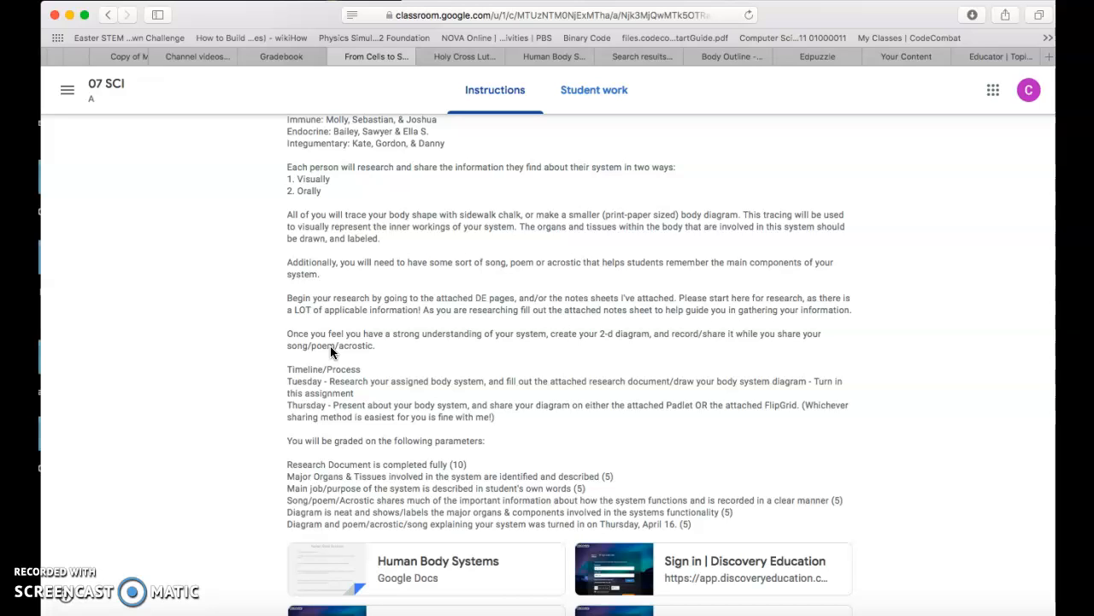
mouse_move(339, 346)
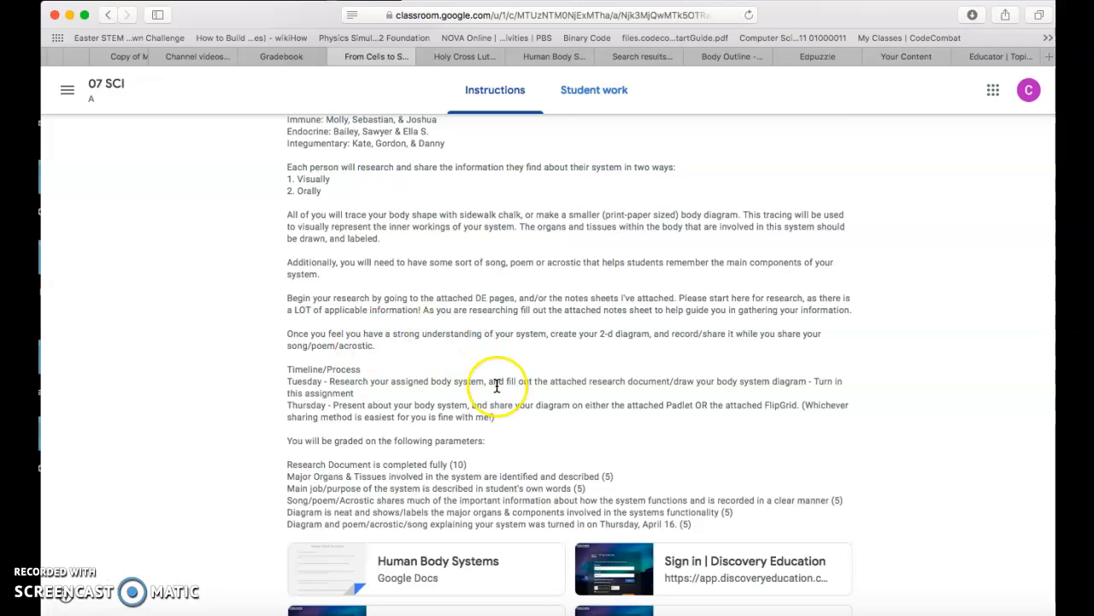
scroll("down", 3)
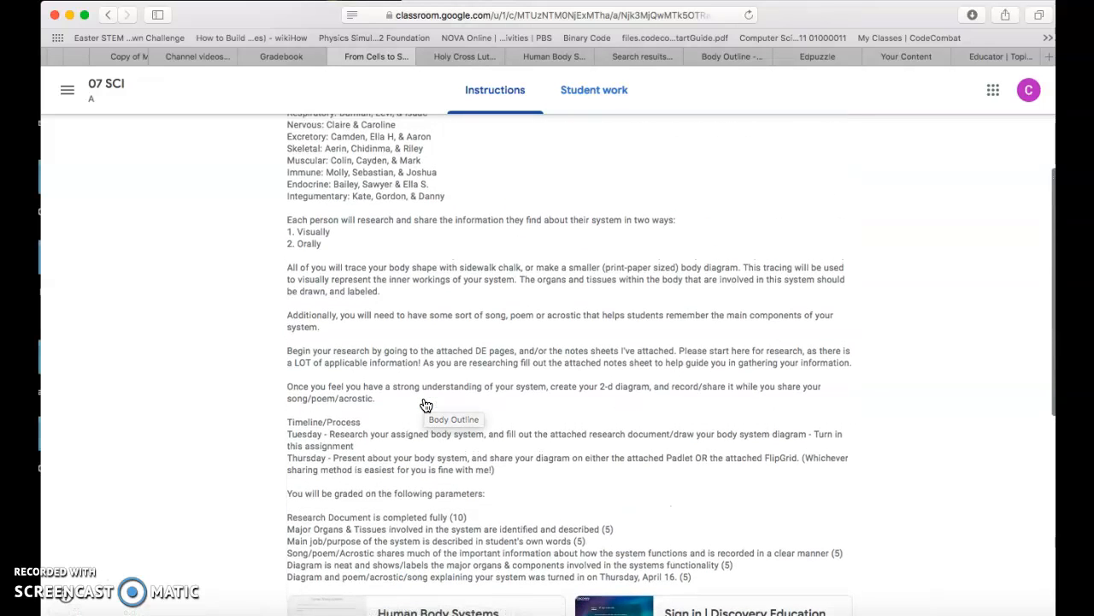
mouse_move(424, 405)
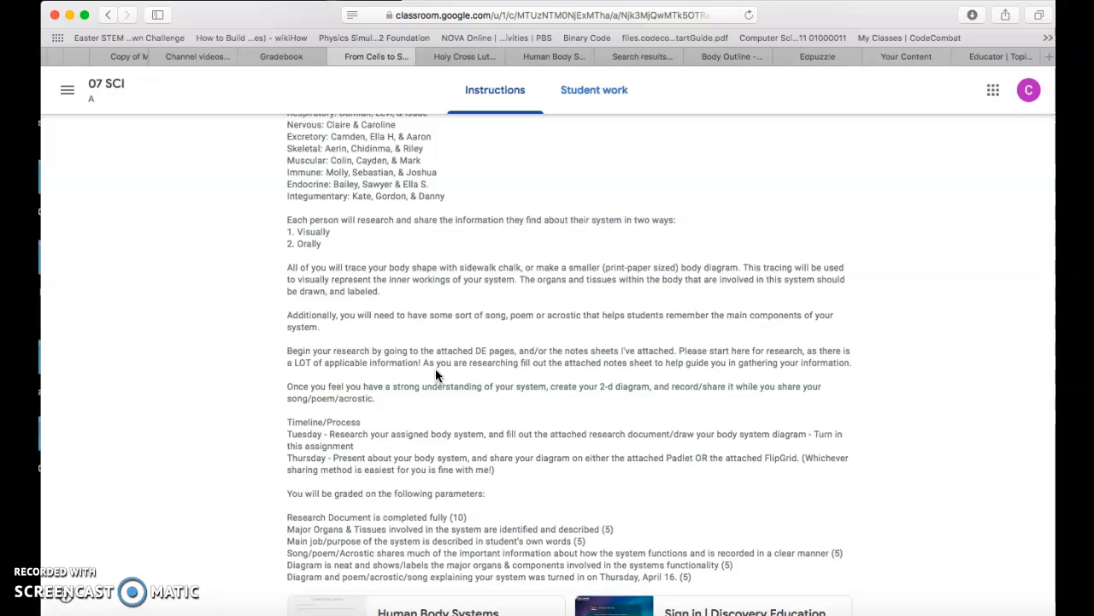
scroll("down", 3)
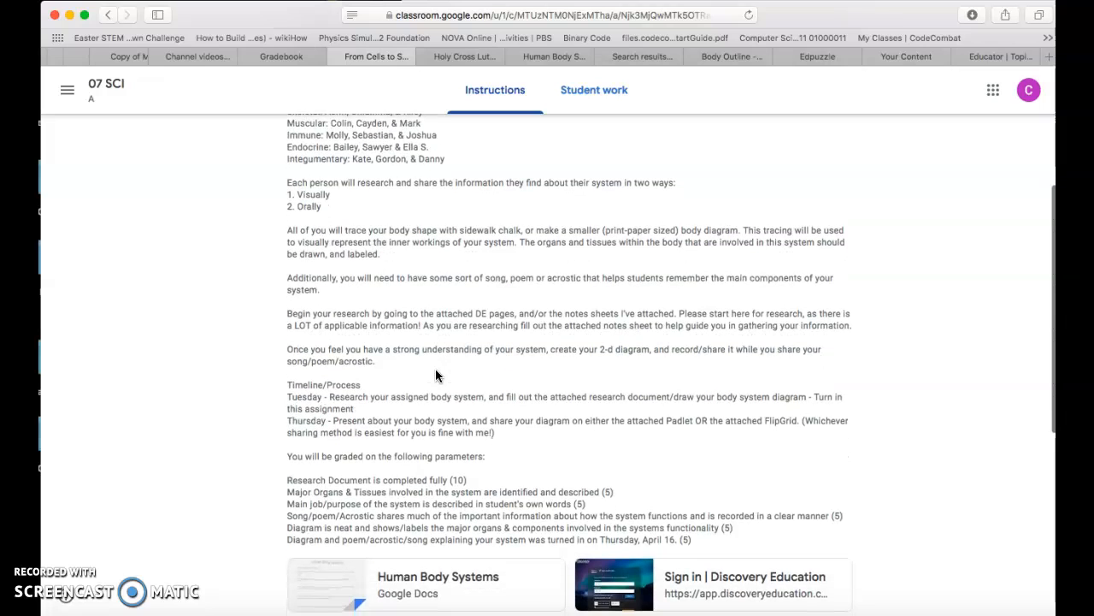
scroll("down", 3)
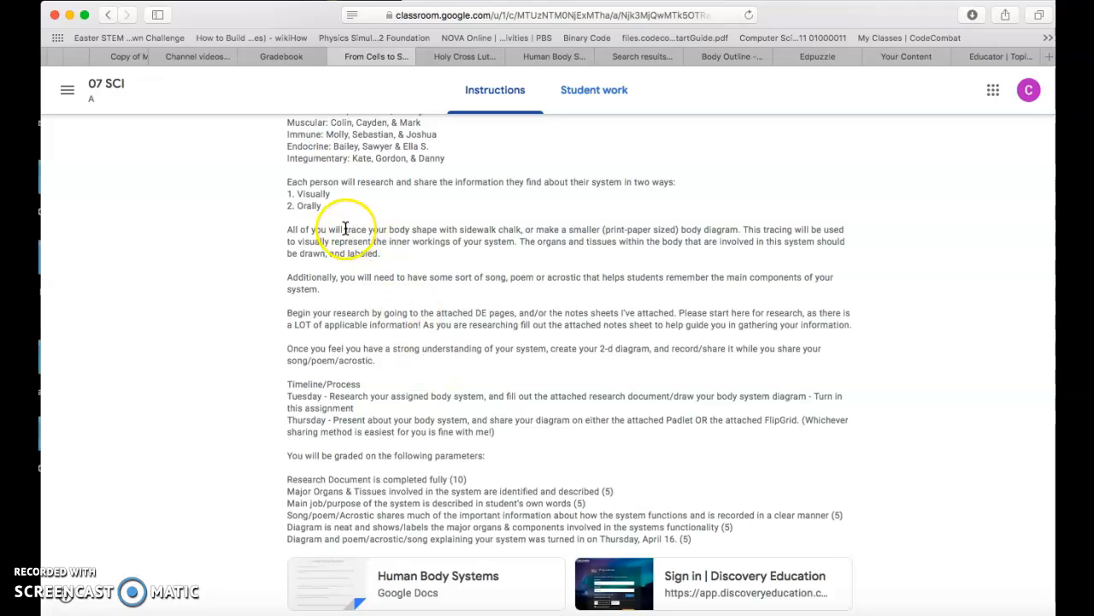
mouse_move(280, 282)
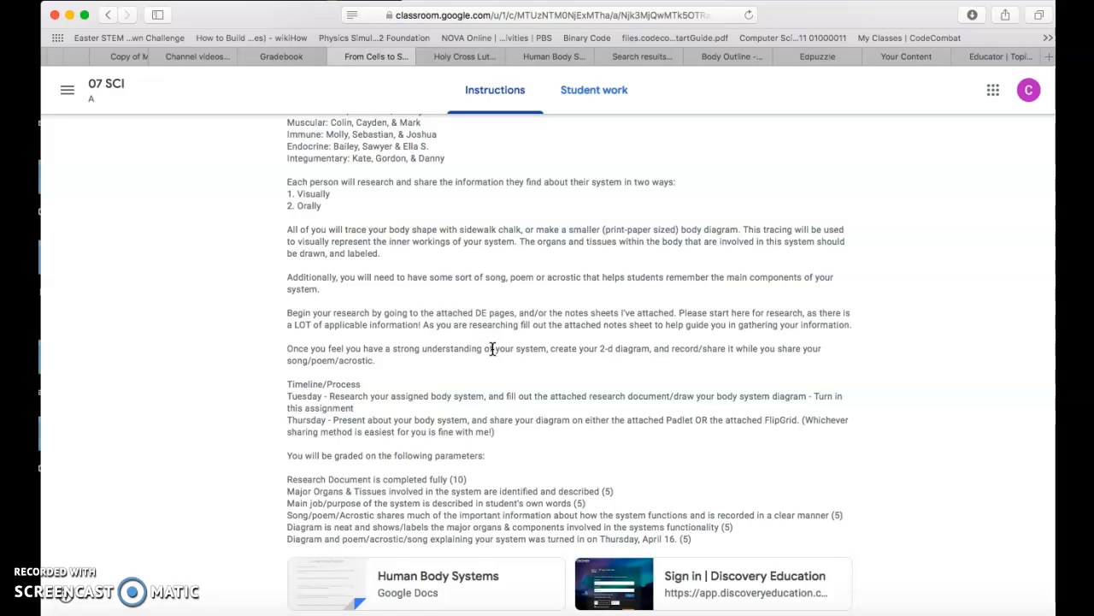
scroll("down", 3)
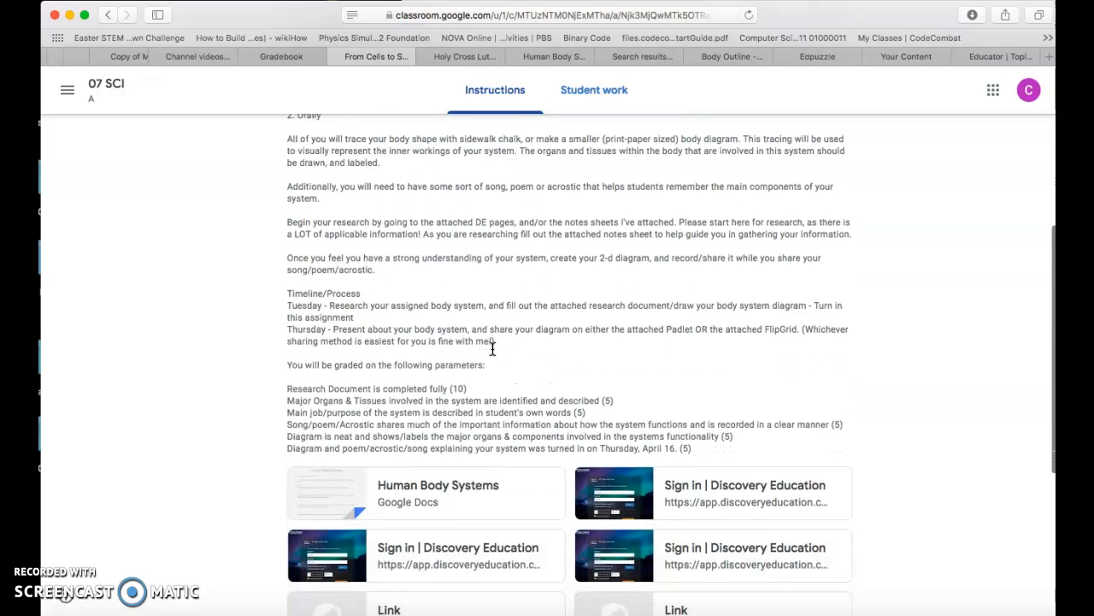
scroll("down", 3)
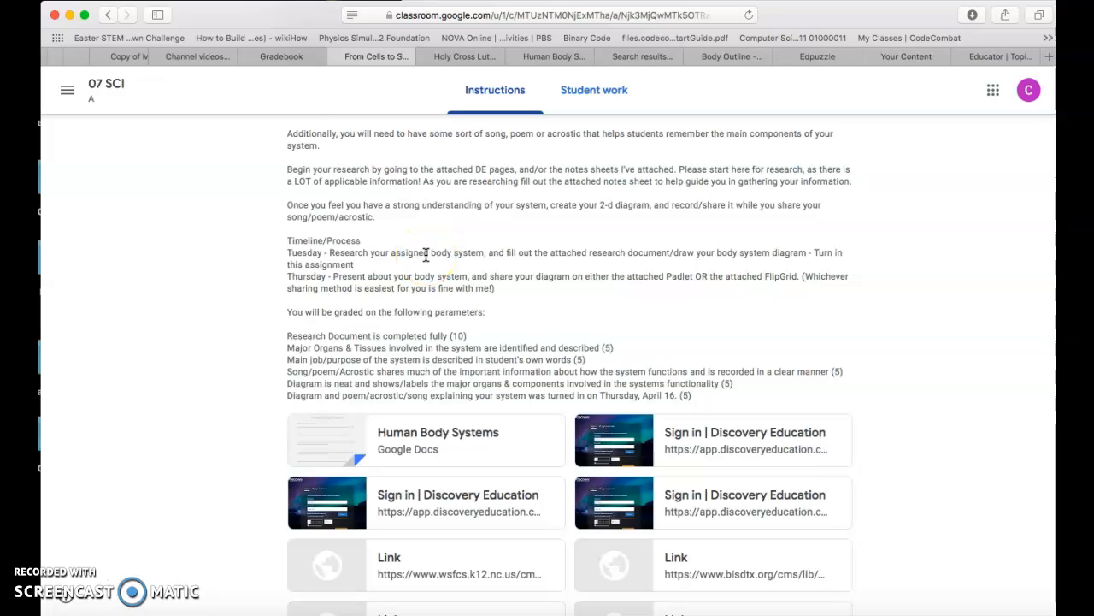
mouse_move(475, 448)
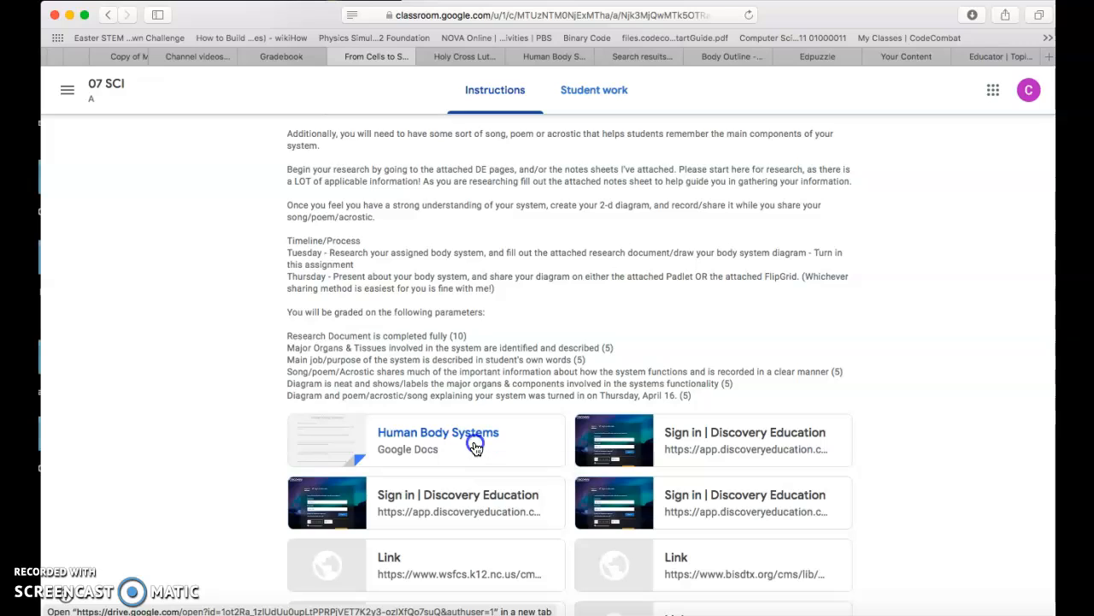
Open the Human Body Systems document attachment and look through its research questions.
left_click(438, 433)
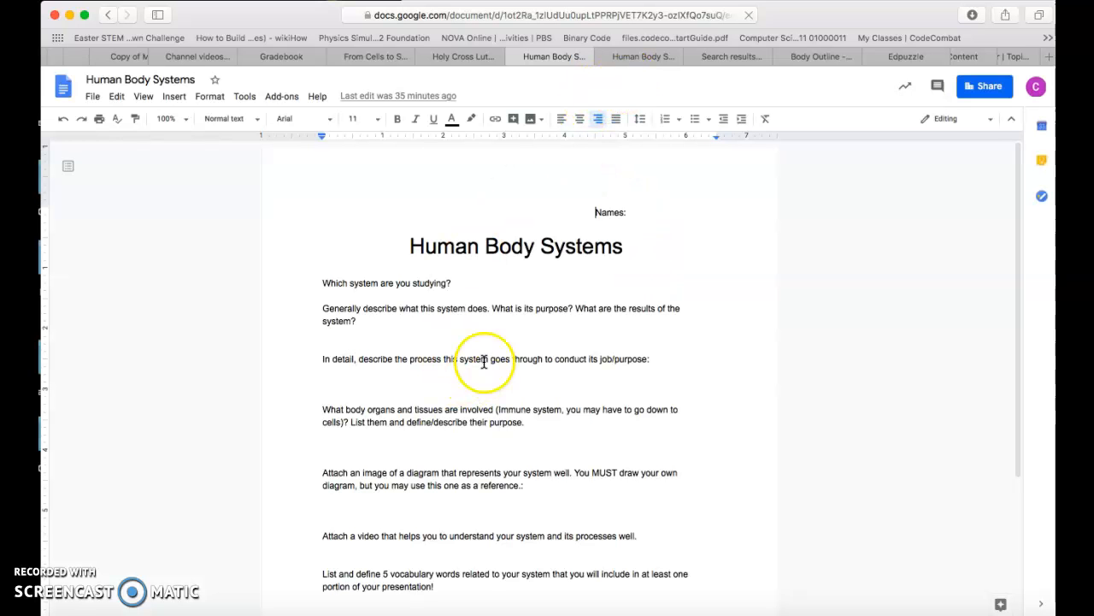
mouse_move(325, 359)
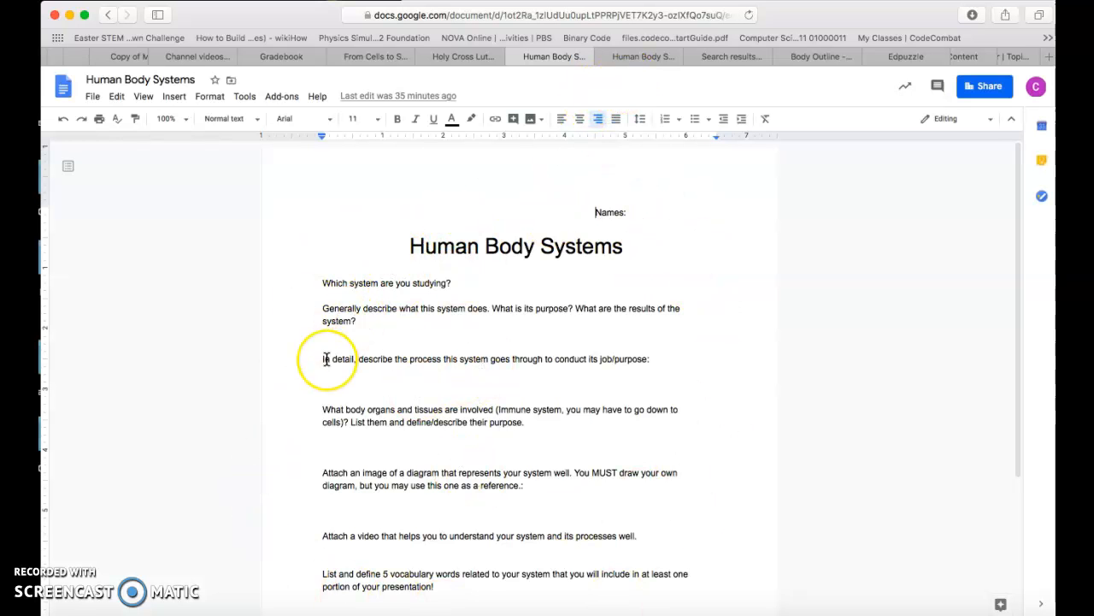
scroll("down", 3)
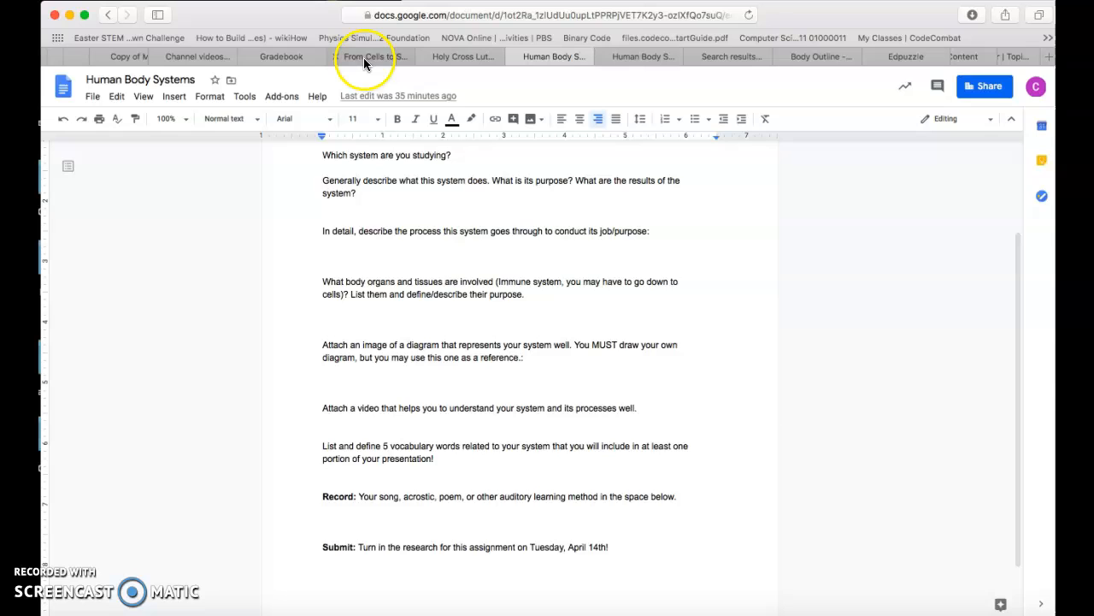
Return to the assignment and bring its Timeline/Process and grading parameters section into view.
left_click(371, 56)
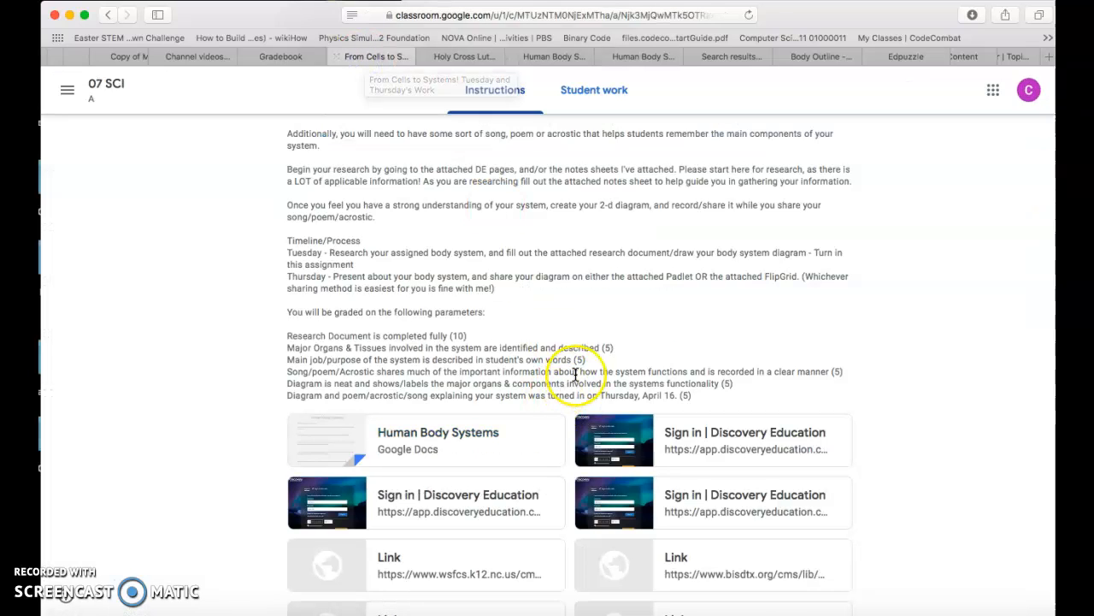
scroll("down", 3)
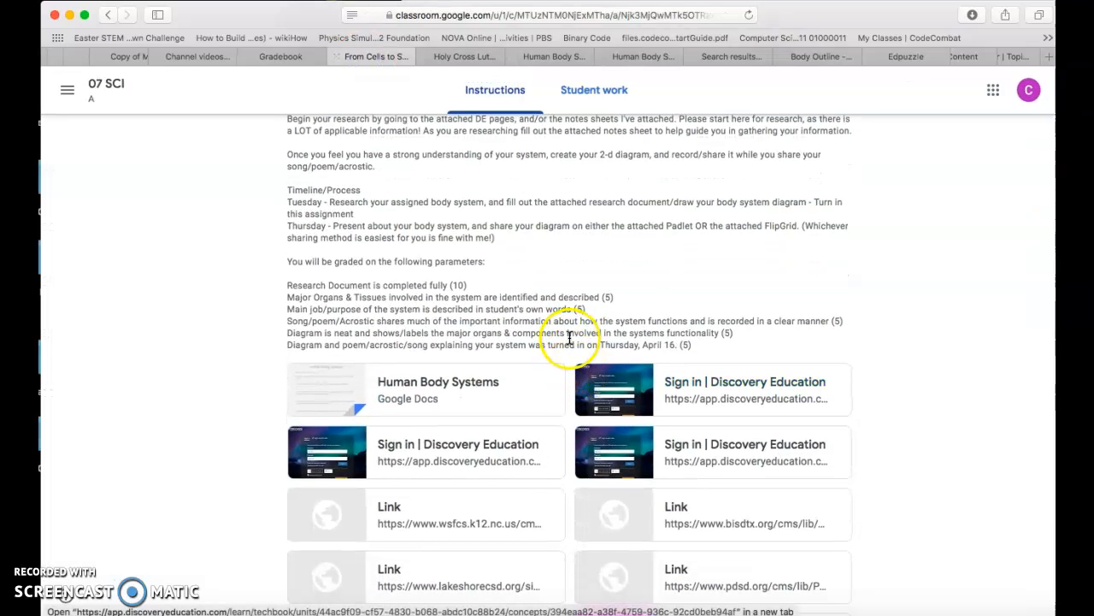
mouse_move(523, 349)
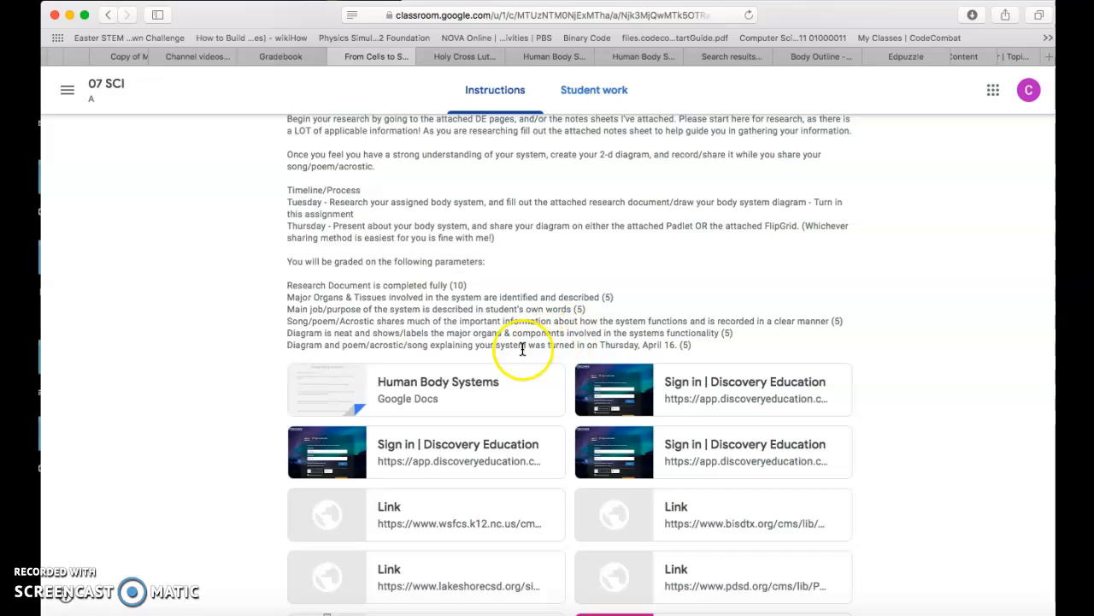
mouse_move(526, 308)
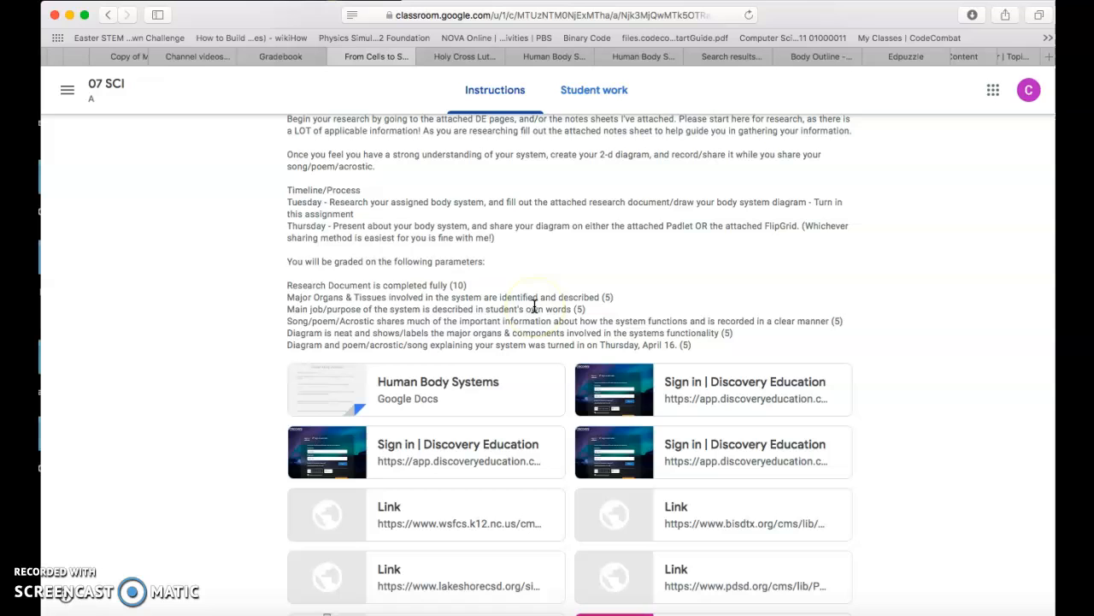
scroll("up", 3)
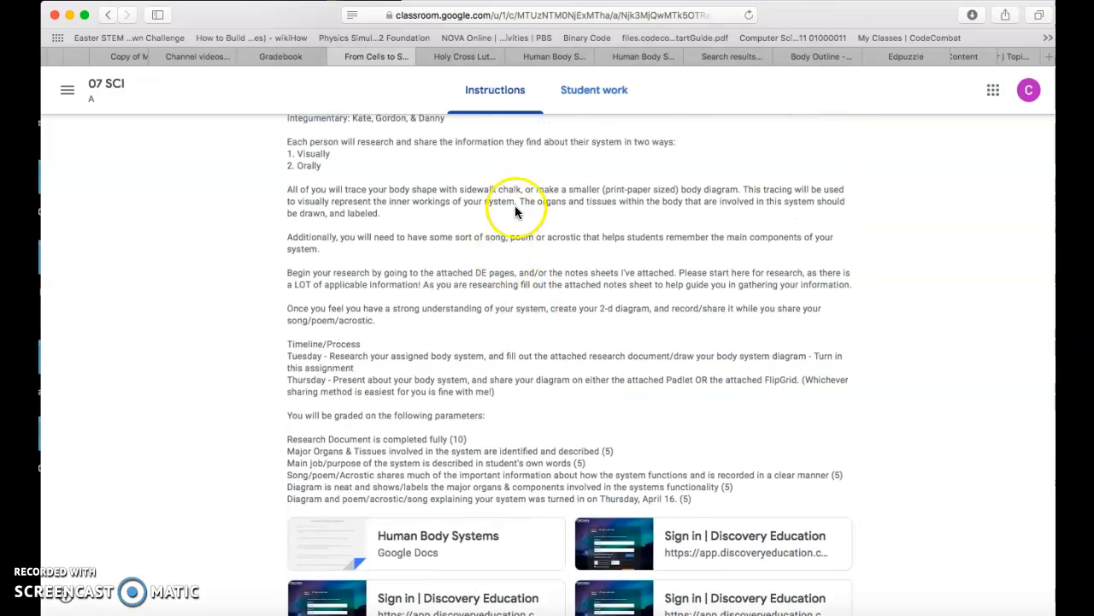
scroll("down", 3)
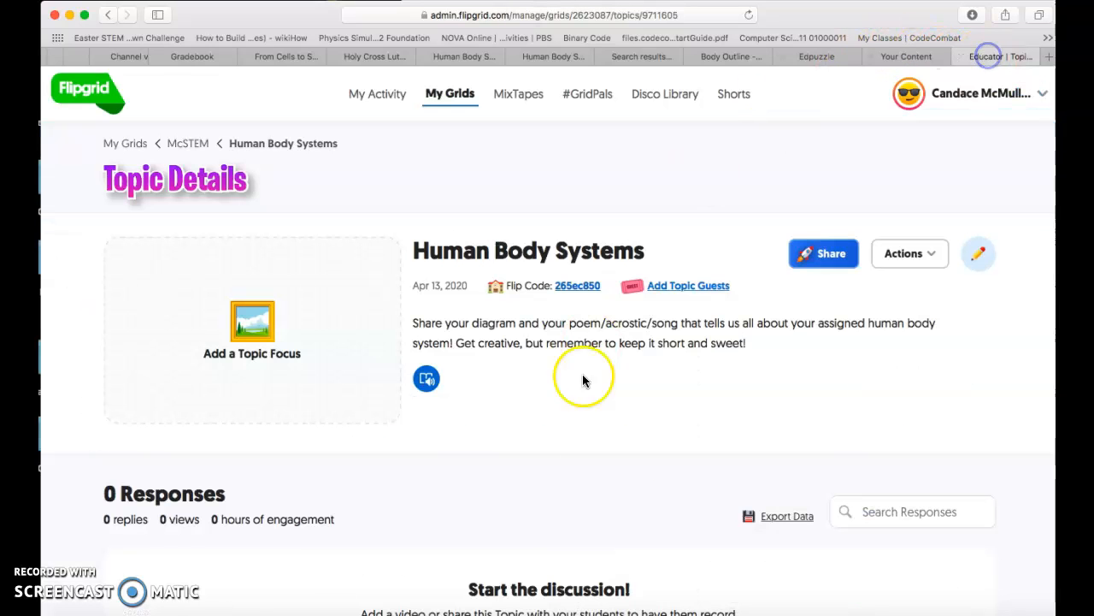
mouse_move(778, 392)
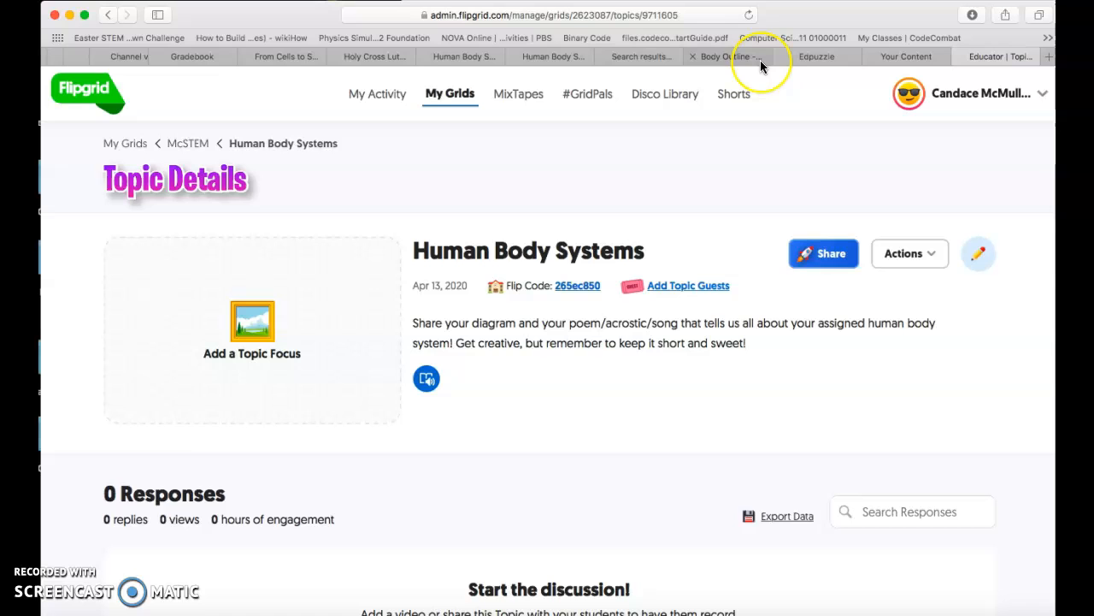
Return to the assignment's attachments and open the Human Body Systems Padlet board.
left_click(284, 57)
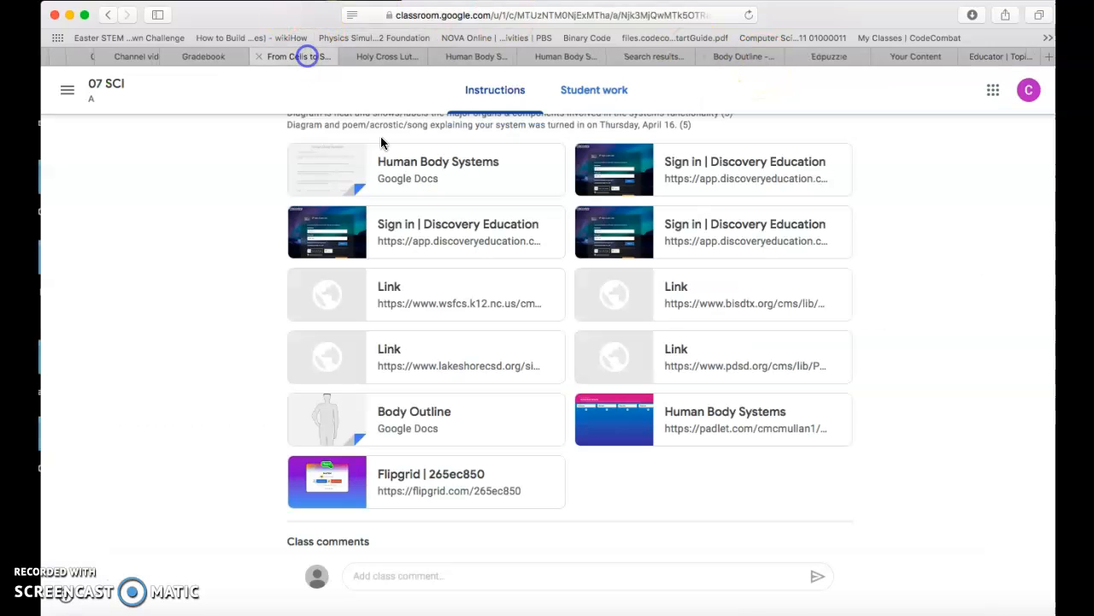
mouse_move(694, 428)
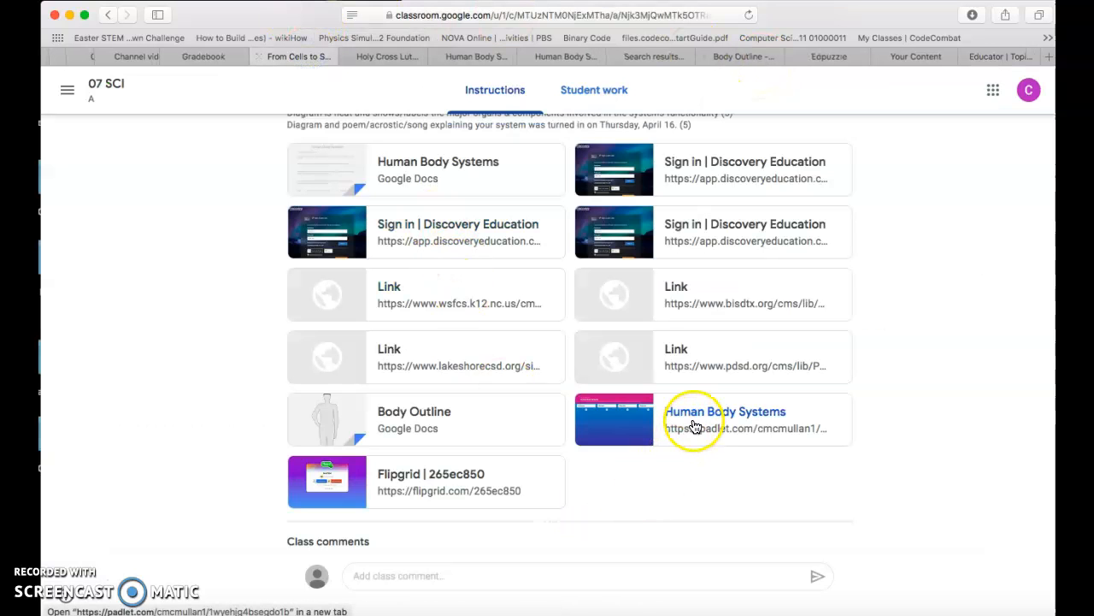
mouse_move(698, 417)
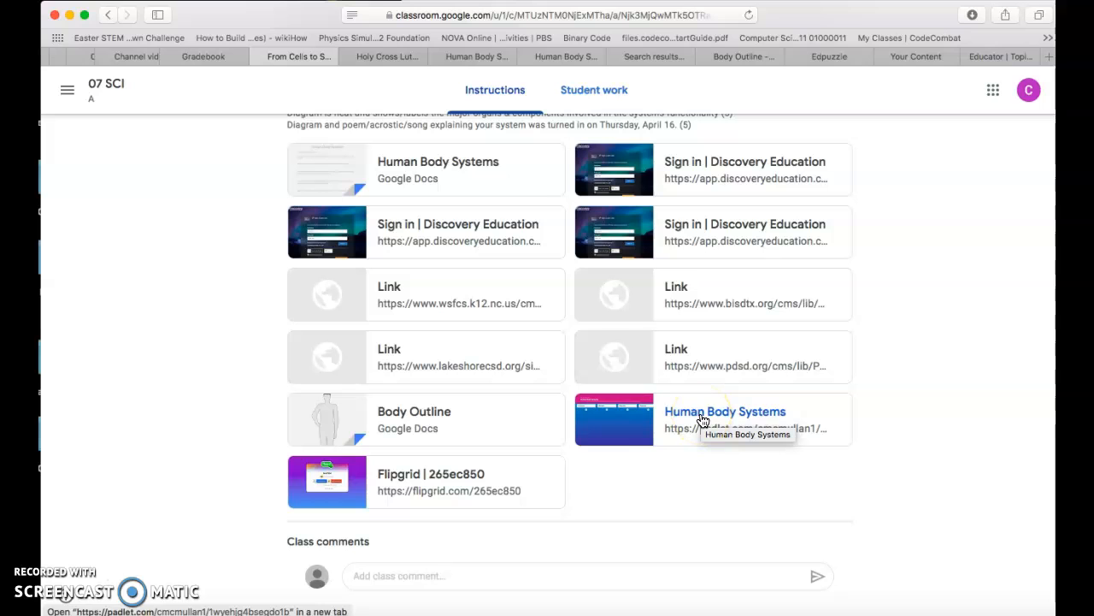
left_click(725, 411)
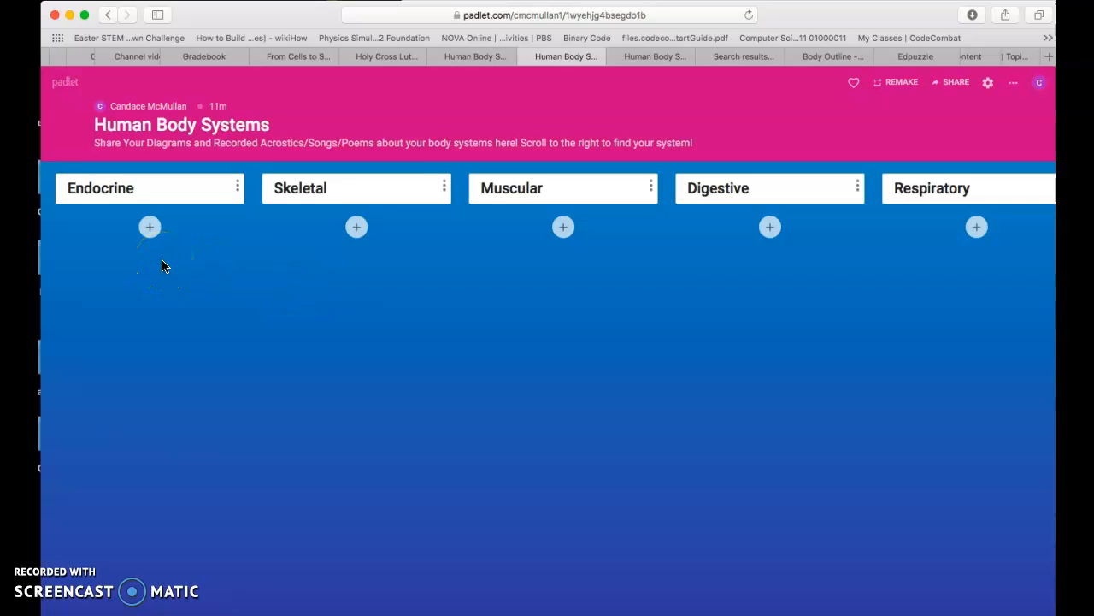
Browse the Padlet's body-system columns, check its Modify settings, then switch to the class calendar.
scroll("right", 3)
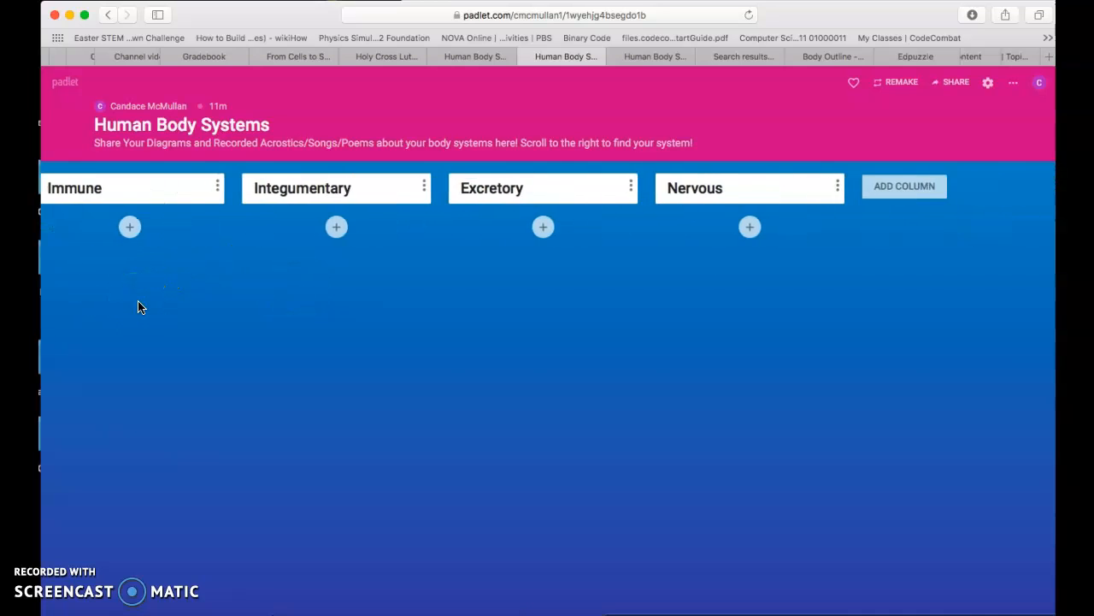
scroll("right", 3)
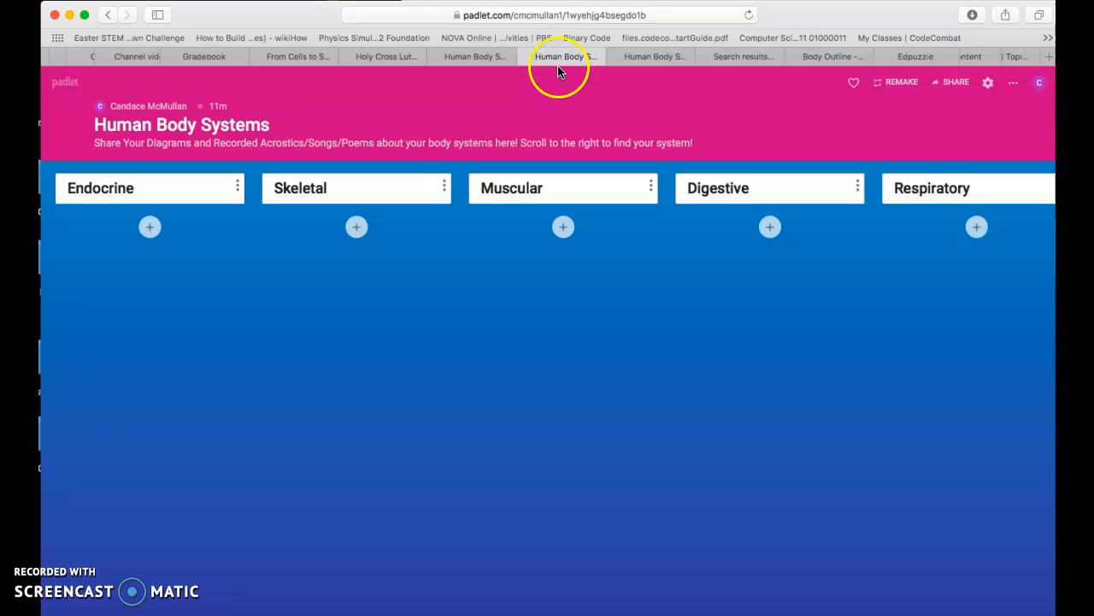
mouse_move(563, 56)
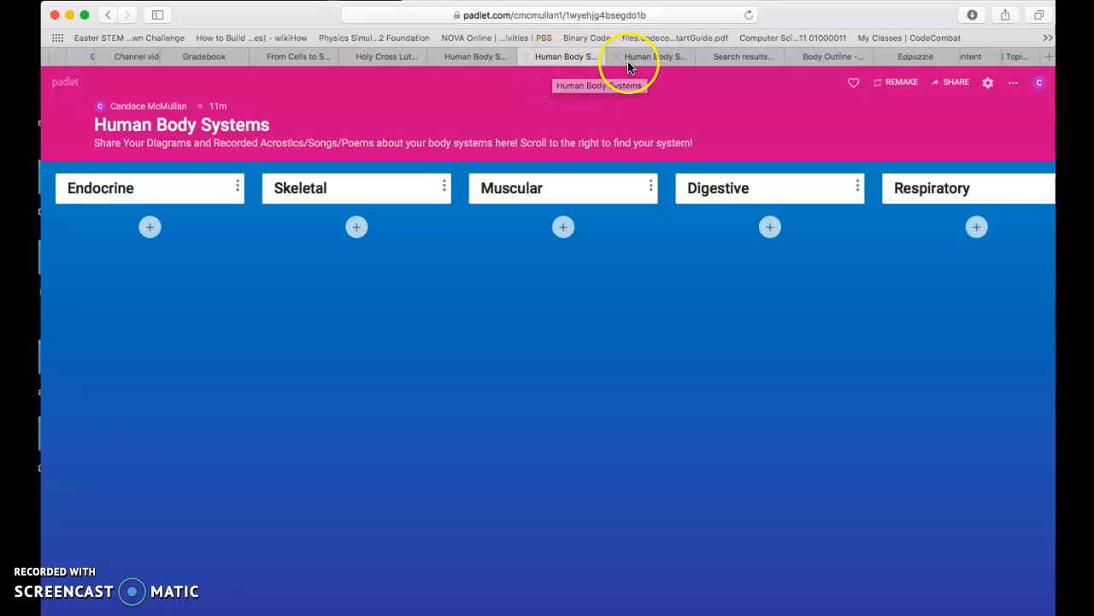
left_click(986, 94)
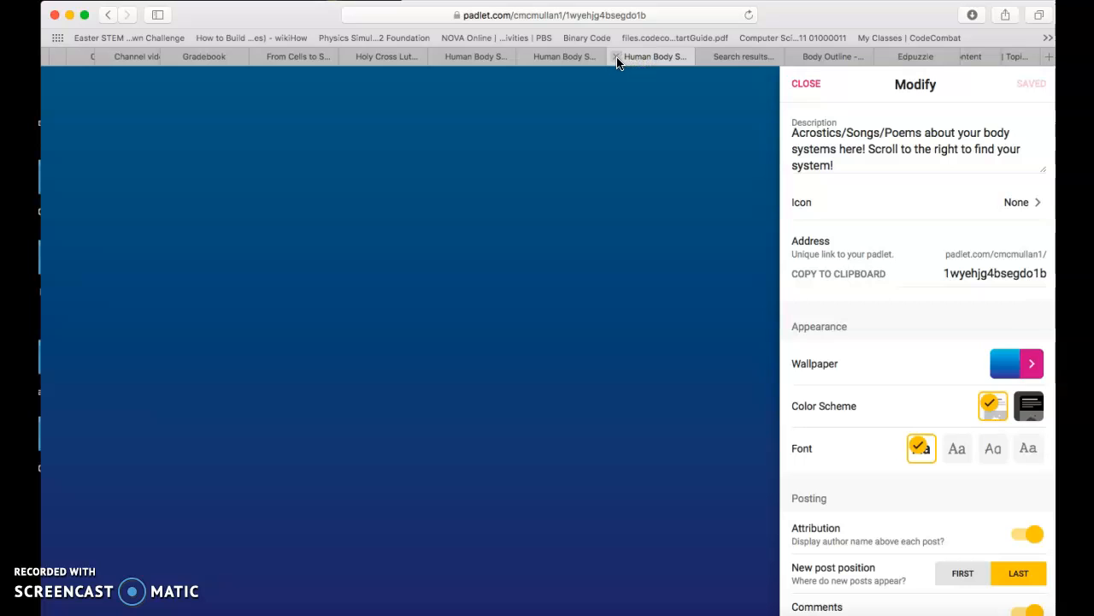
left_click(806, 82)
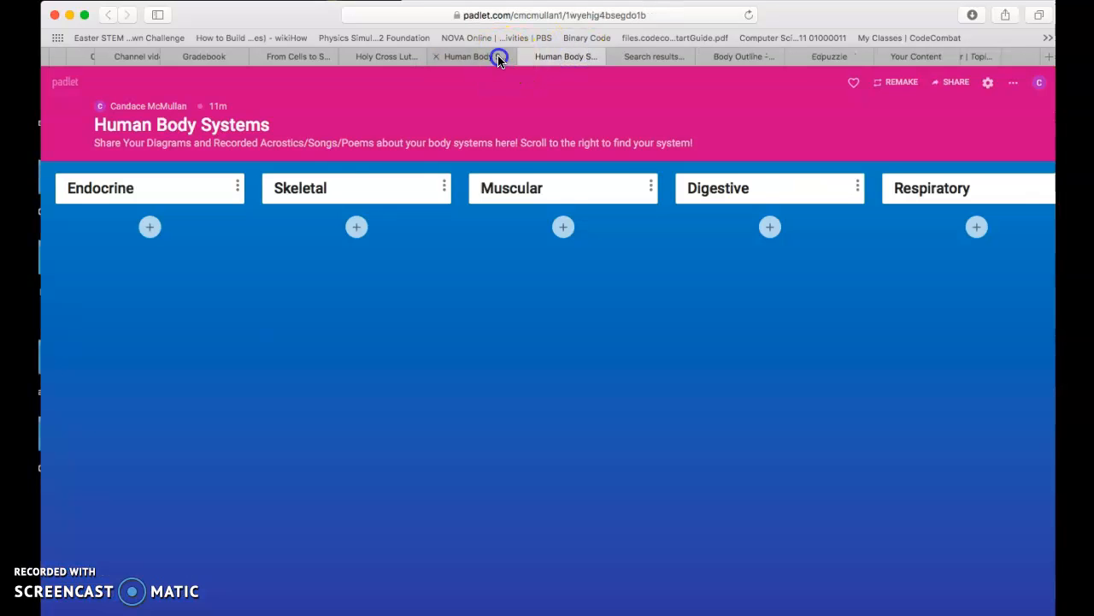
left_click(383, 56)
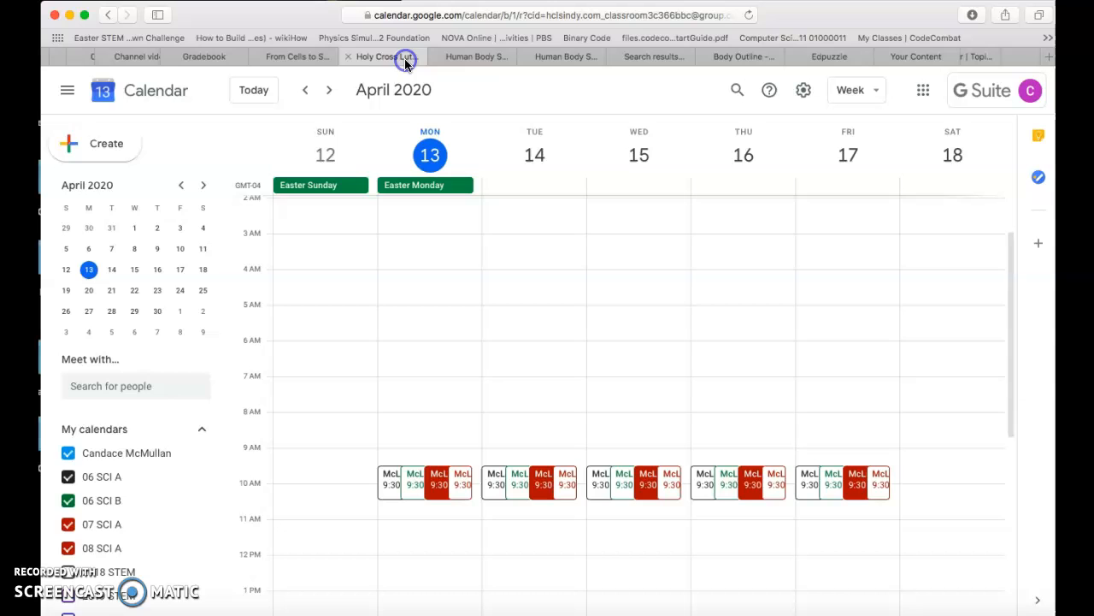
Go back to the 07 SCI class stream and open the EQ 19 assignment post.
left_click(294, 56)
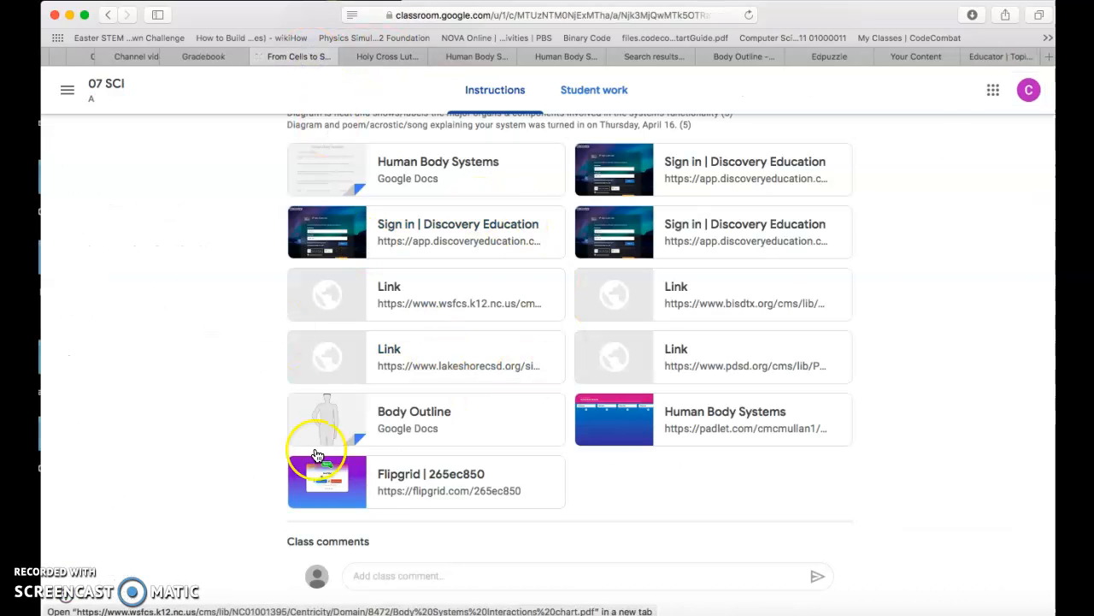
mouse_move(175, 101)
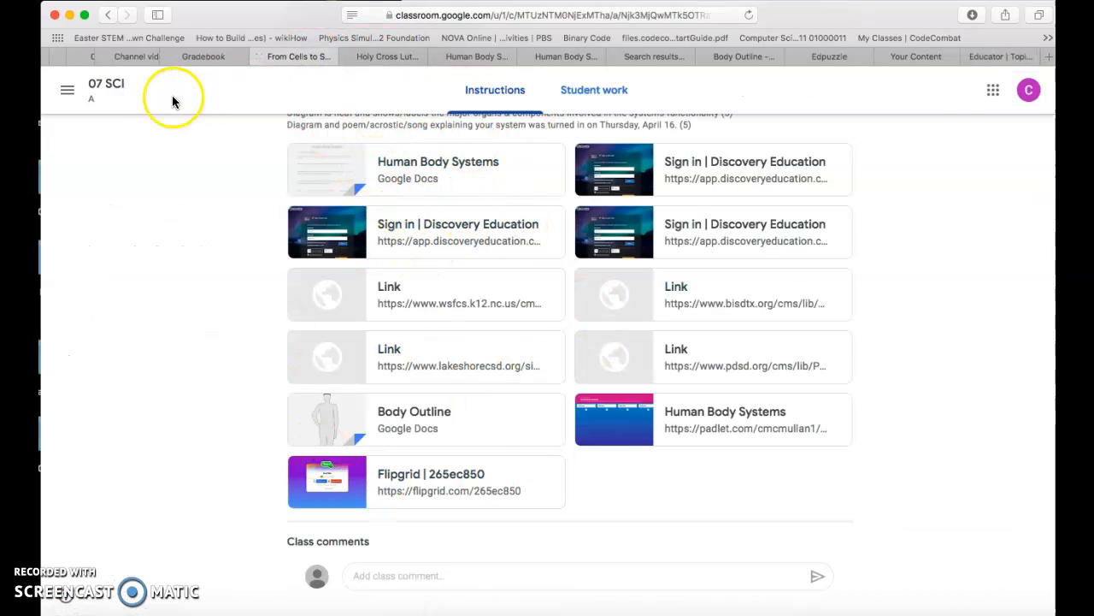
mouse_move(115, 89)
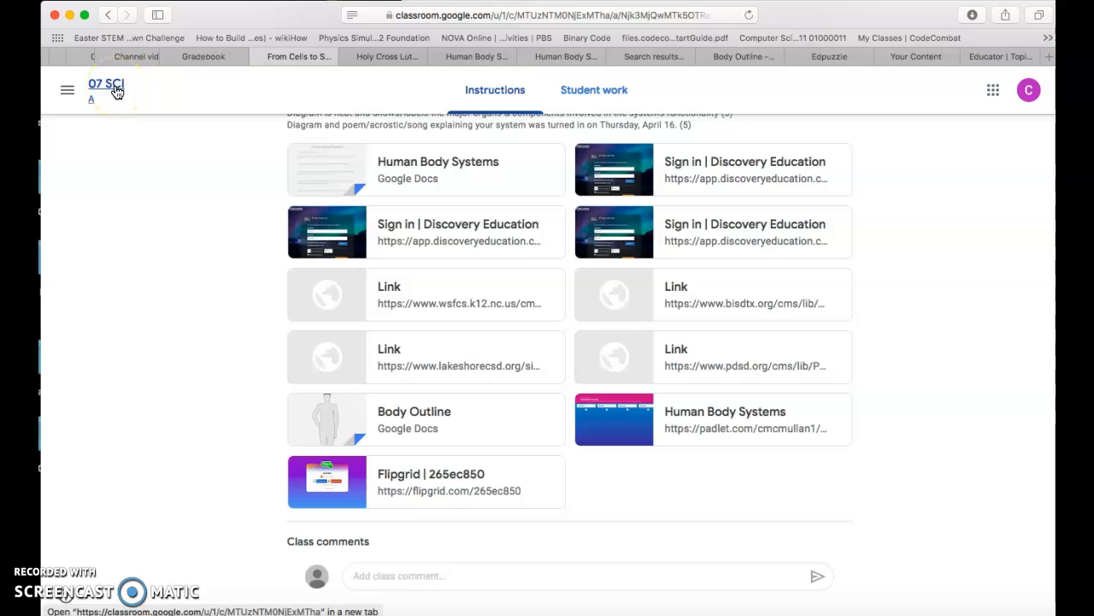
left_click(104, 84)
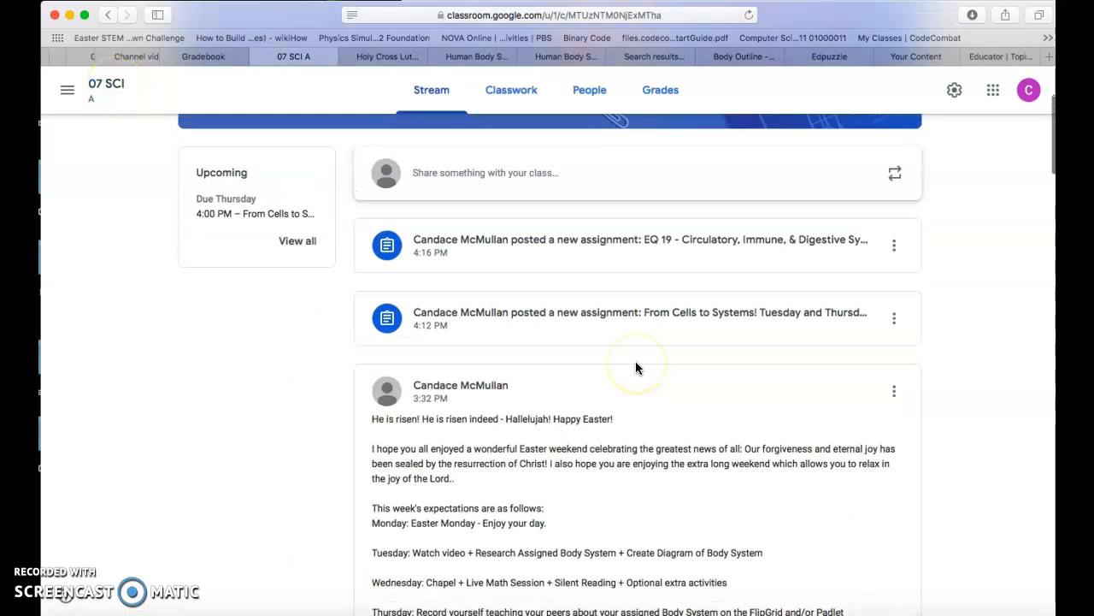
mouse_move(626, 243)
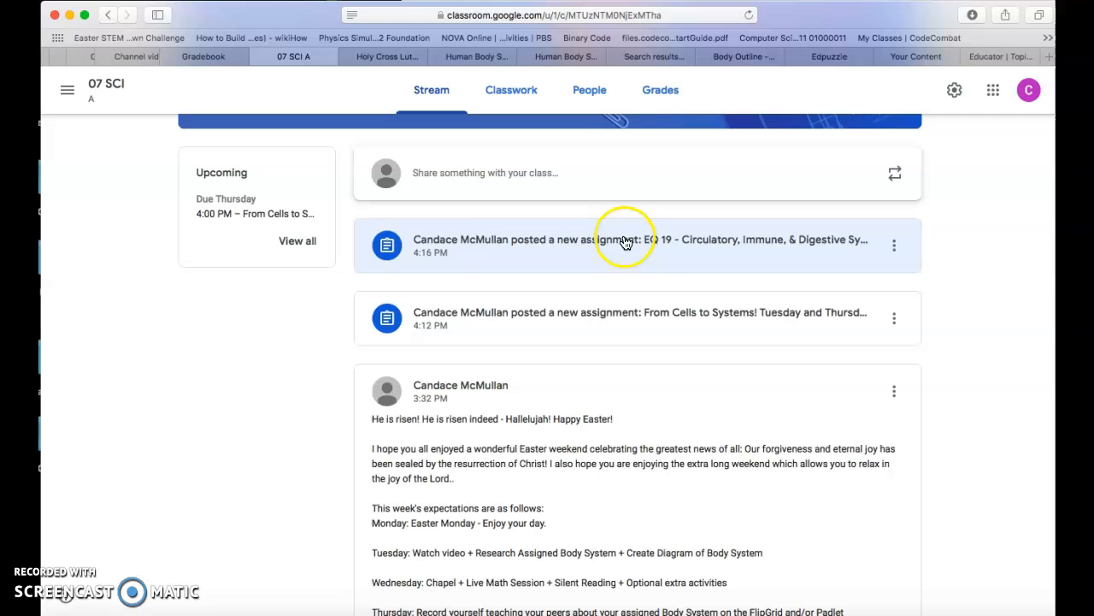
mouse_move(626, 243)
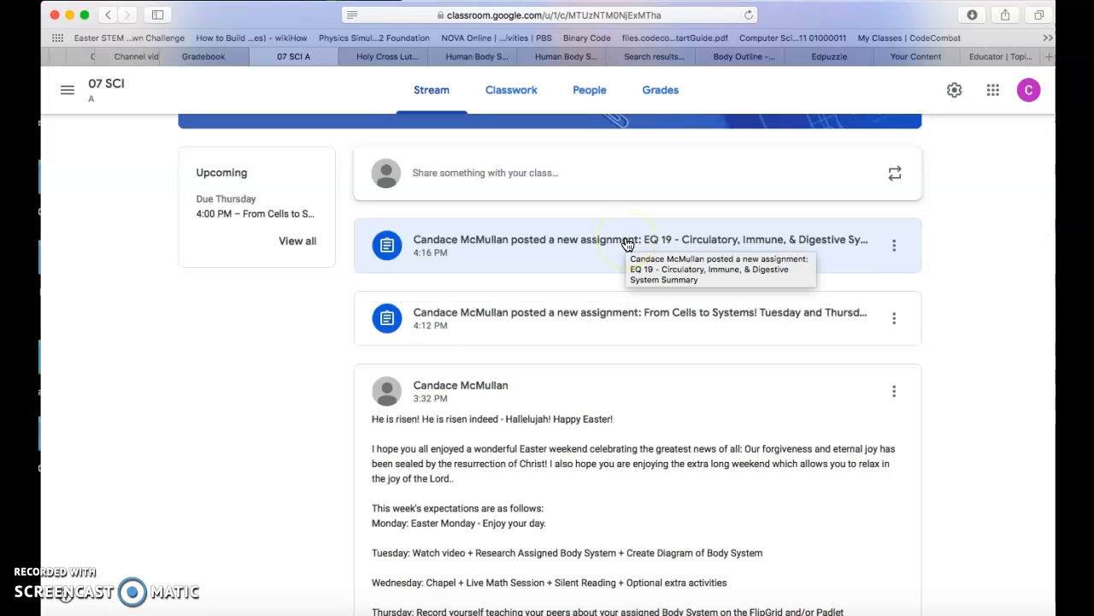
left_click(626, 239)
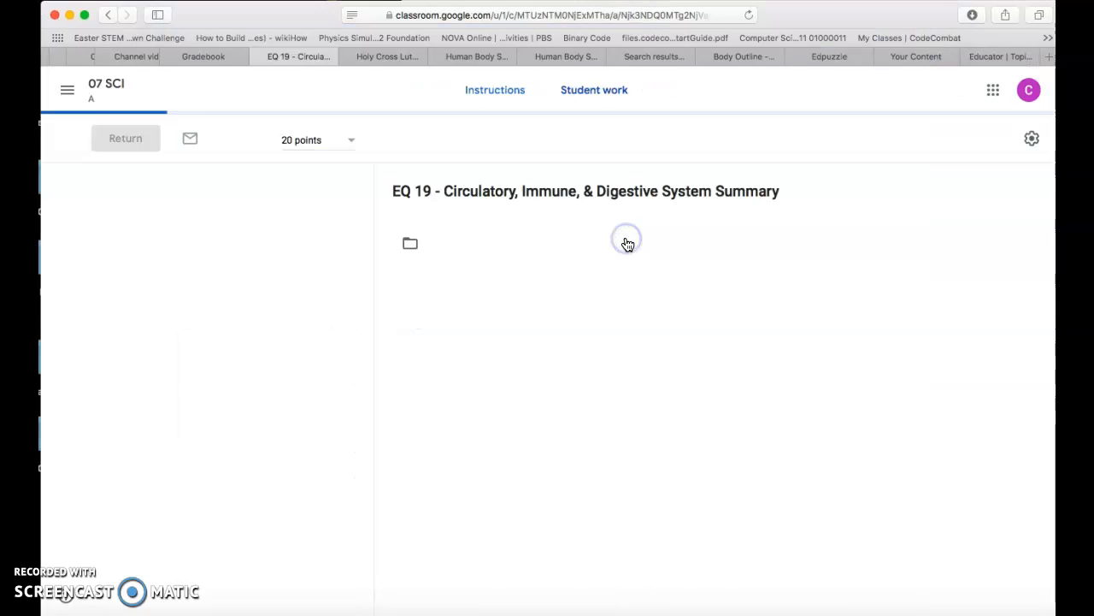
View EQ 19's Student work list, then switch back to the From Cells to Systems assignment.
left_click(594, 89)
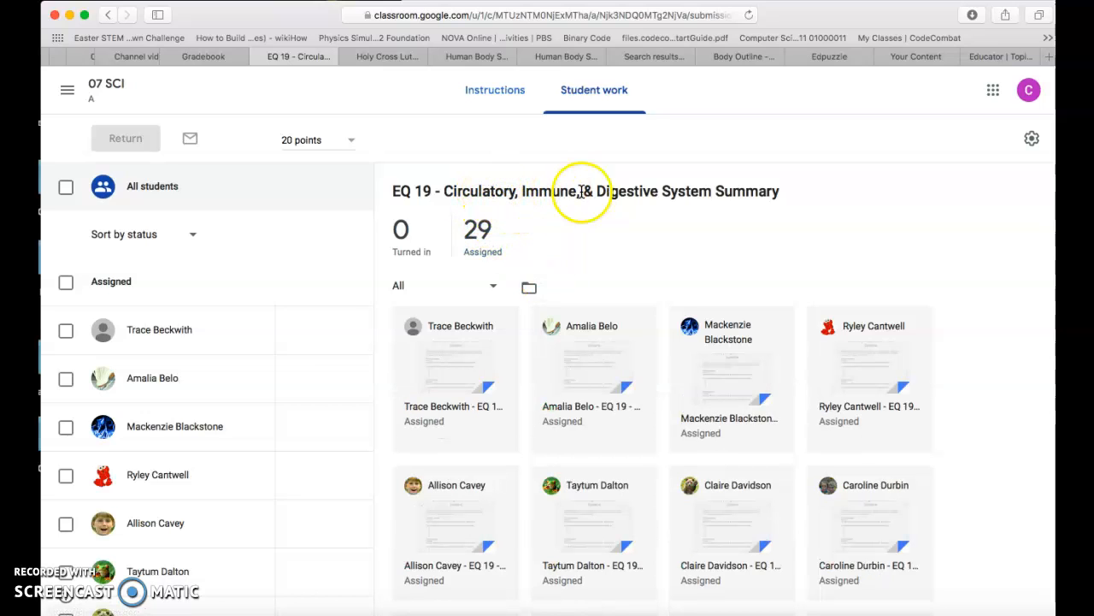
mouse_move(722, 410)
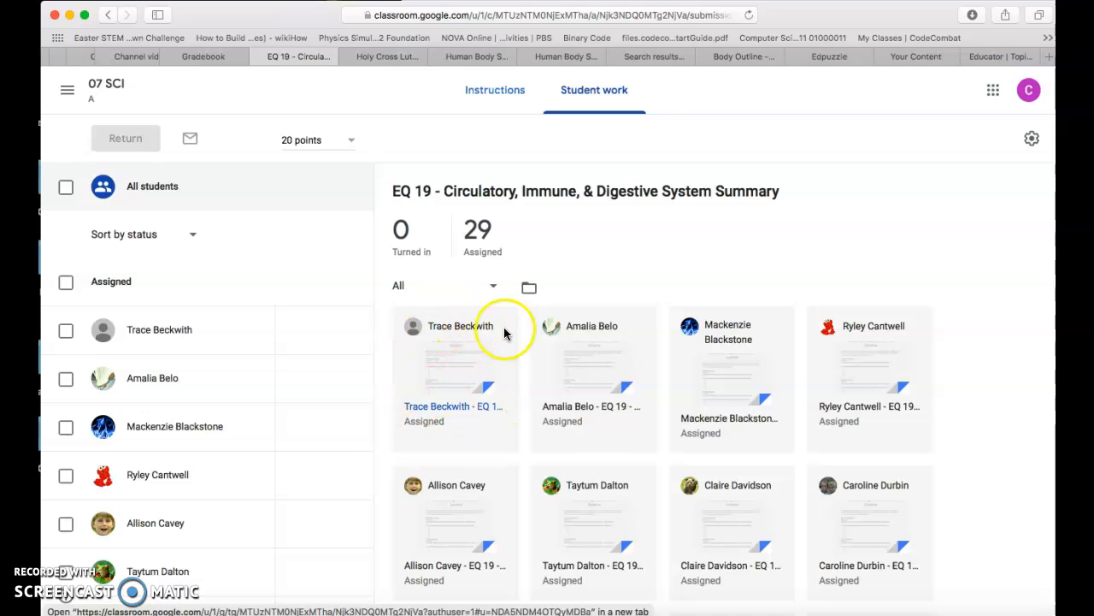
mouse_move(472, 408)
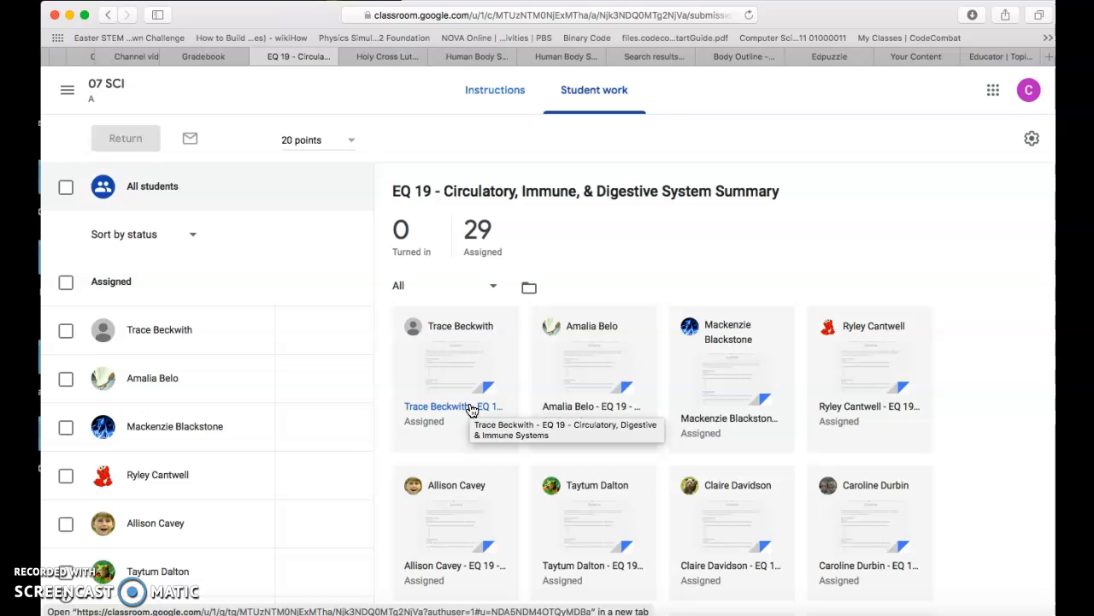
mouse_move(513, 32)
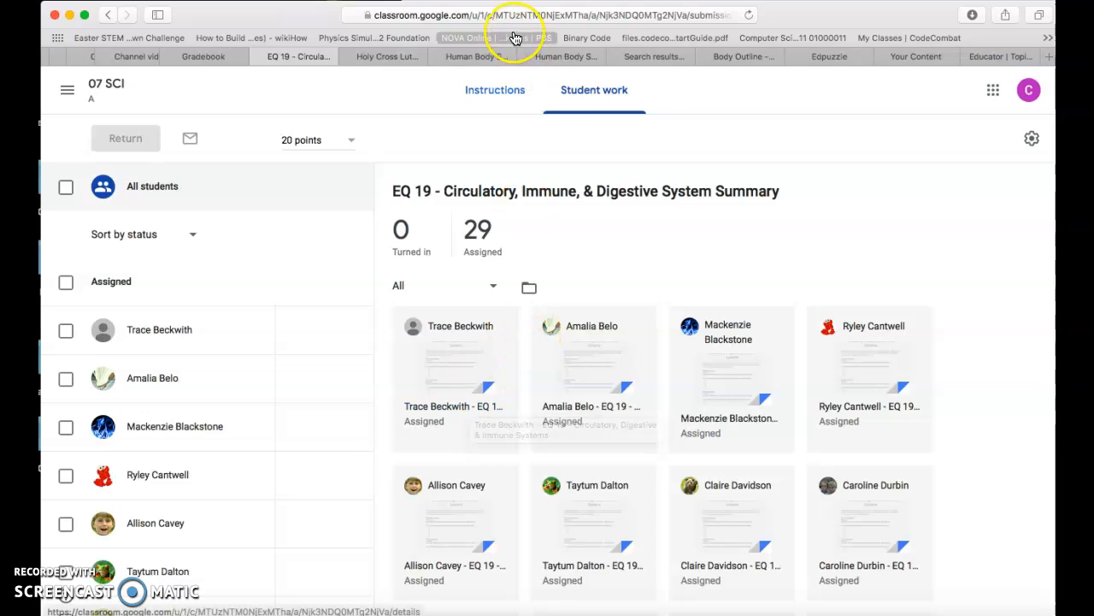
mouse_move(257, 67)
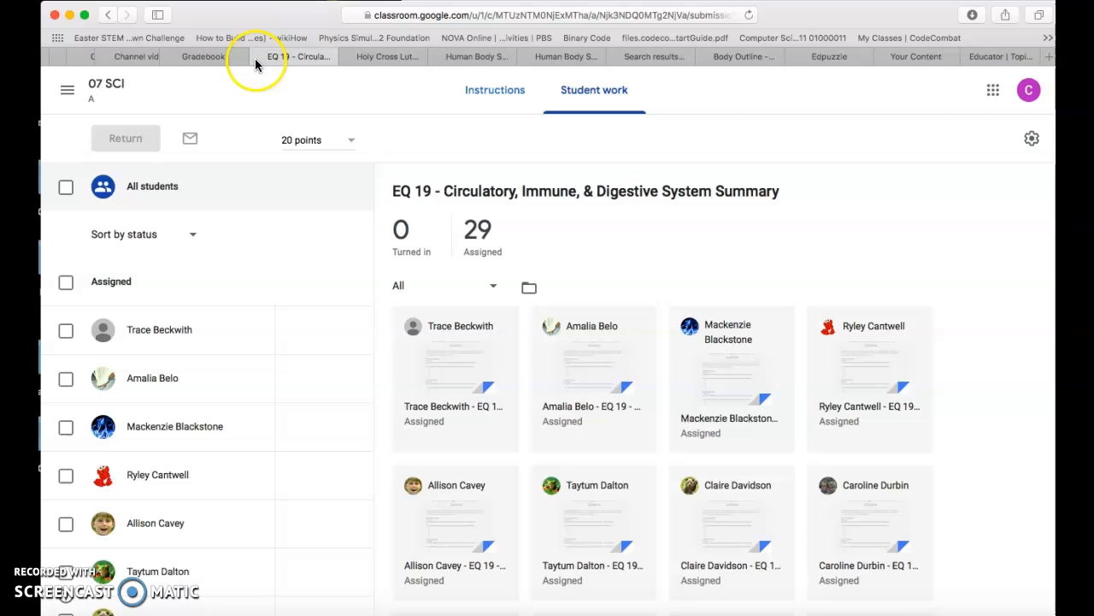
left_click(294, 56)
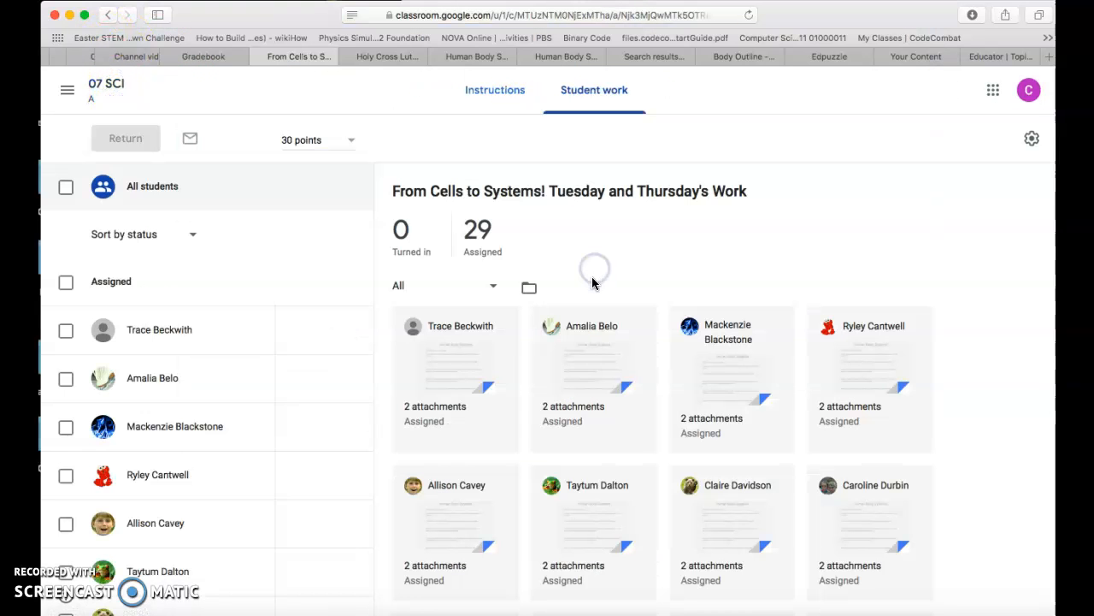
Review the assignment's instructions and attachments, then return to the 07 SCI stream's Easter announcement.
left_click(495, 89)
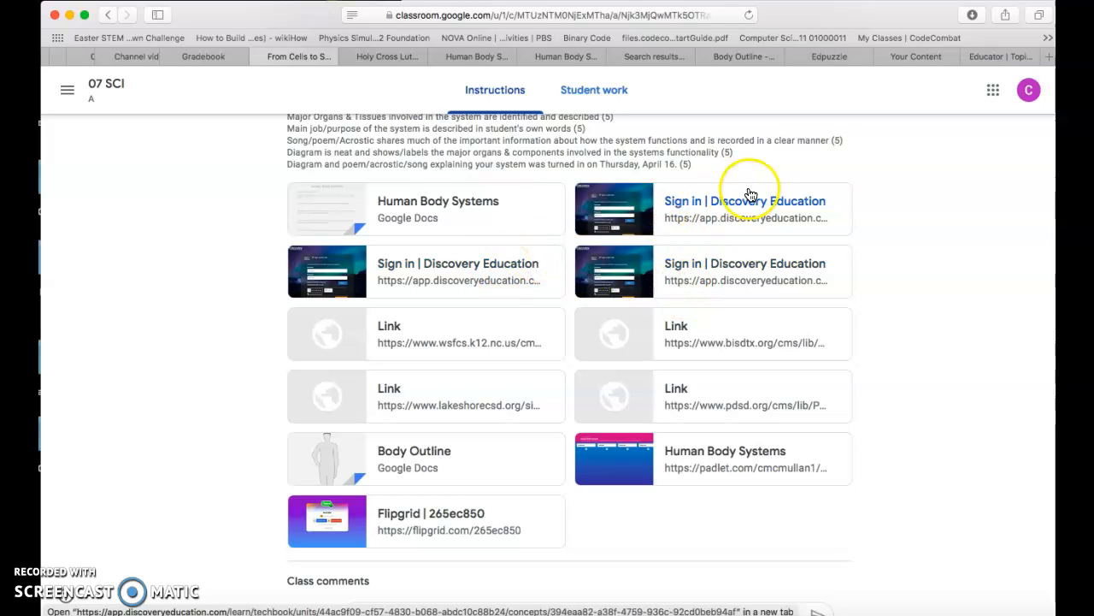
mouse_move(600, 164)
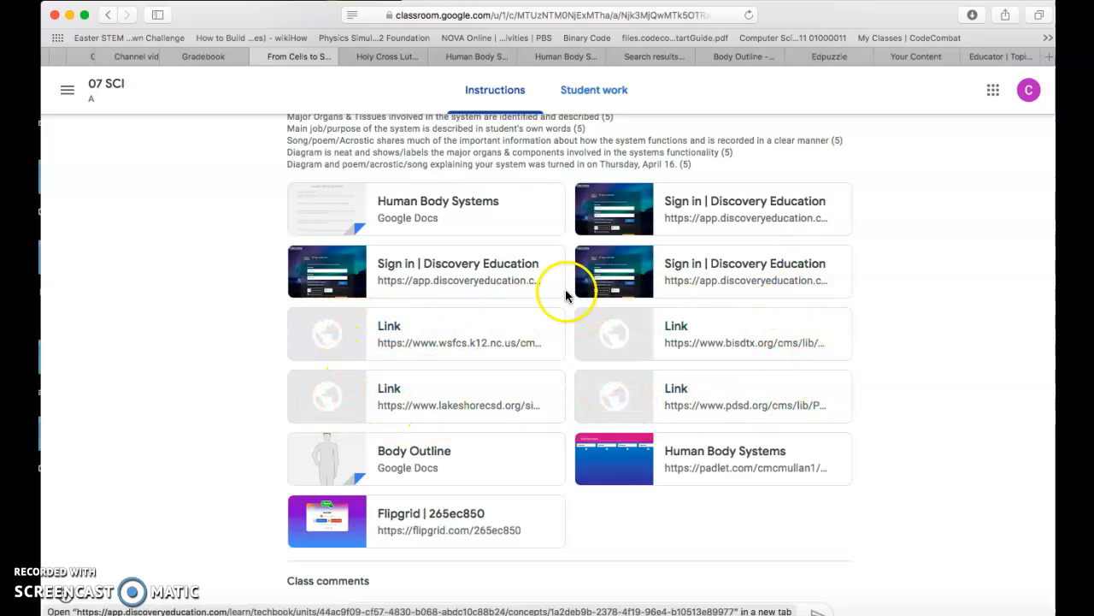
mouse_move(306, 325)
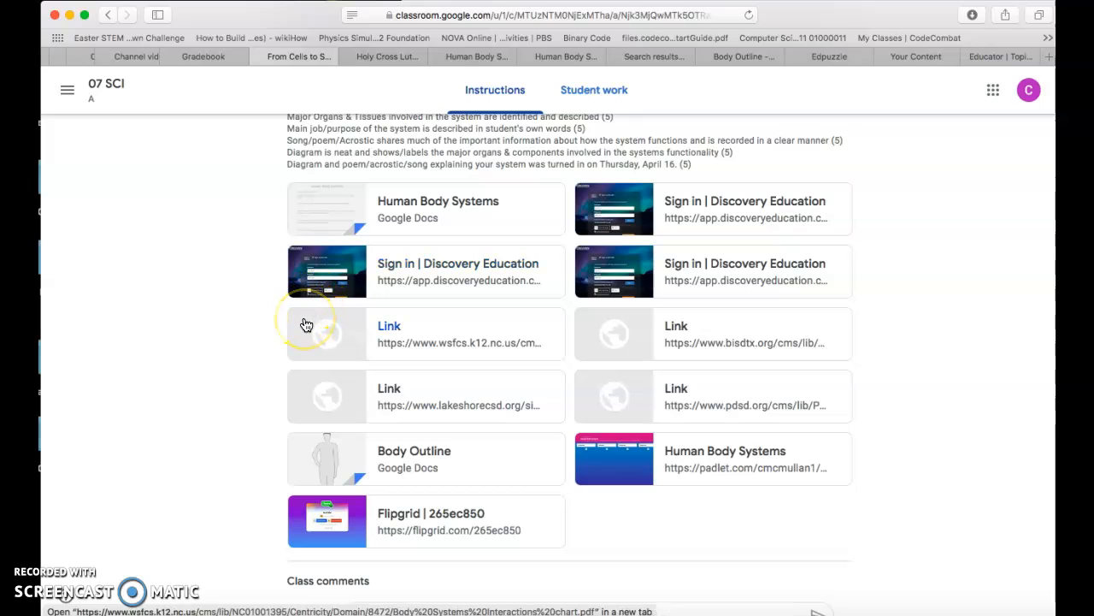
mouse_move(307, 325)
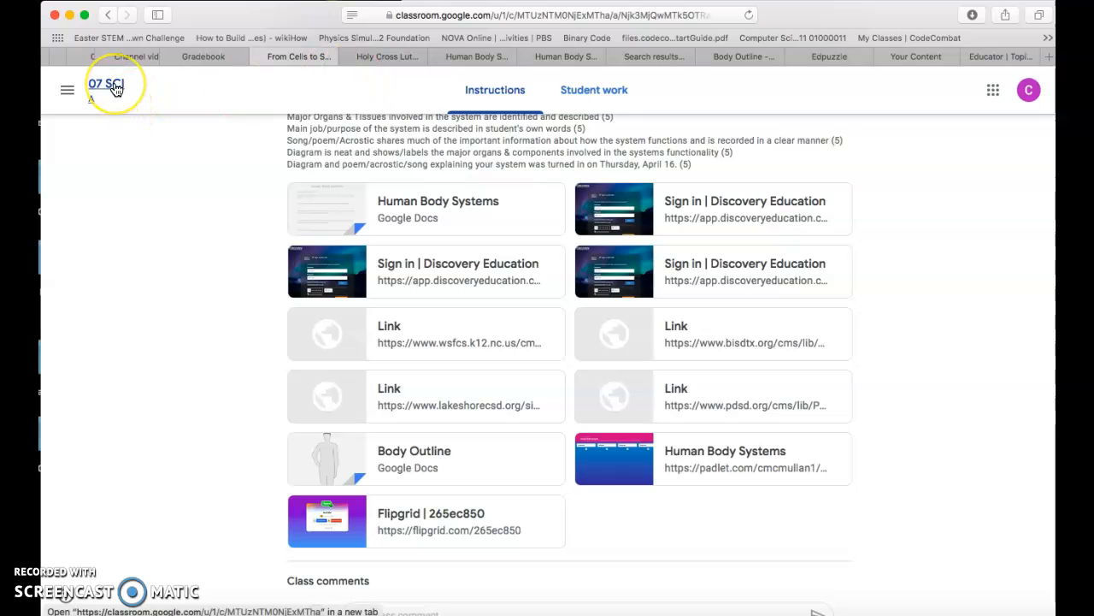
left_click(106, 82)
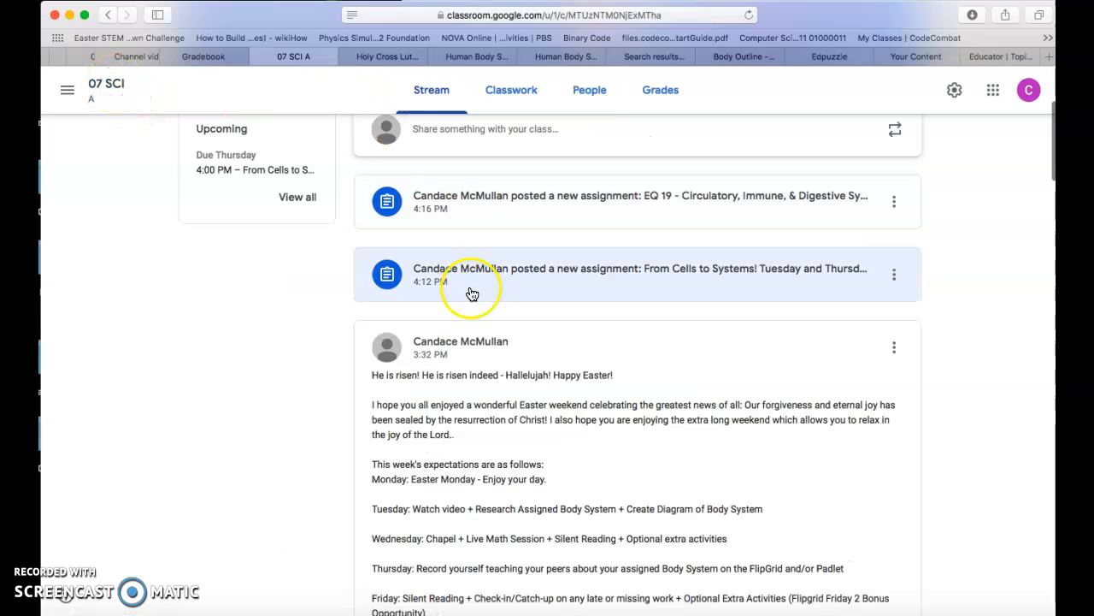
scroll("down", 3)
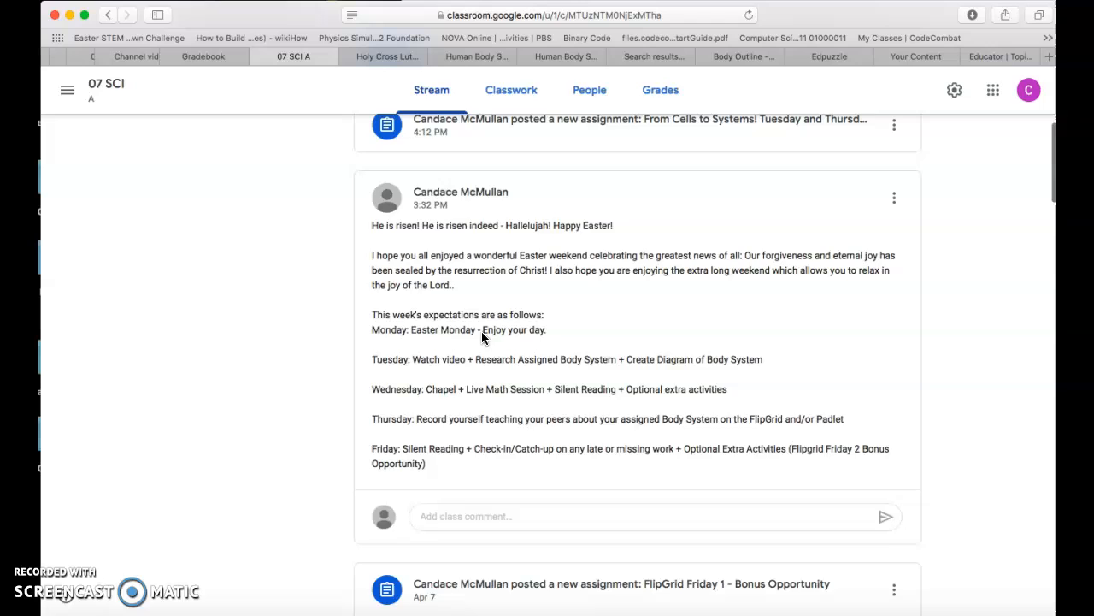